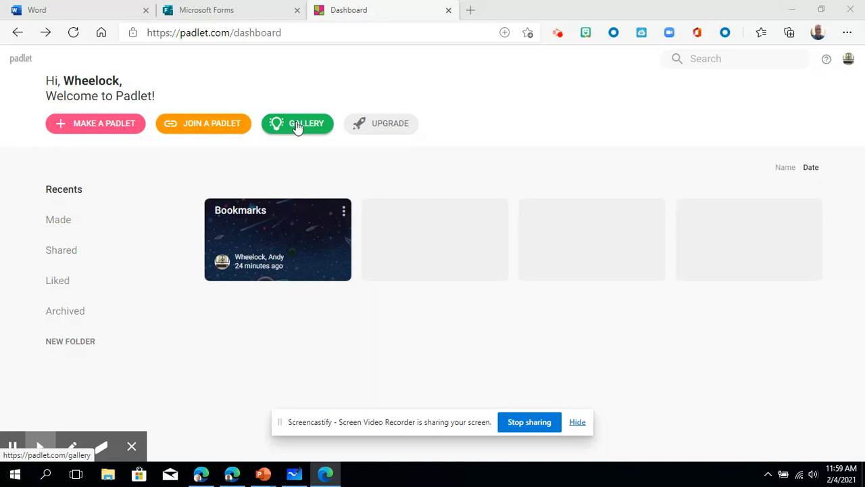
mouse_move(230, 138)
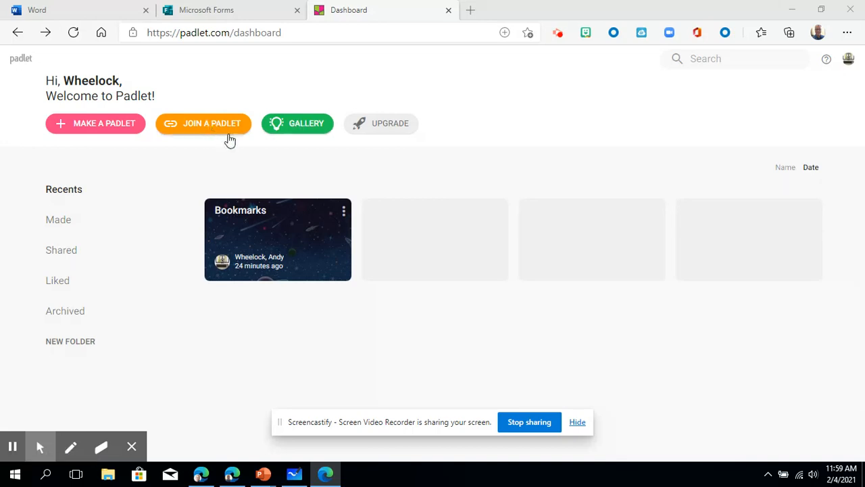
mouse_move(213, 127)
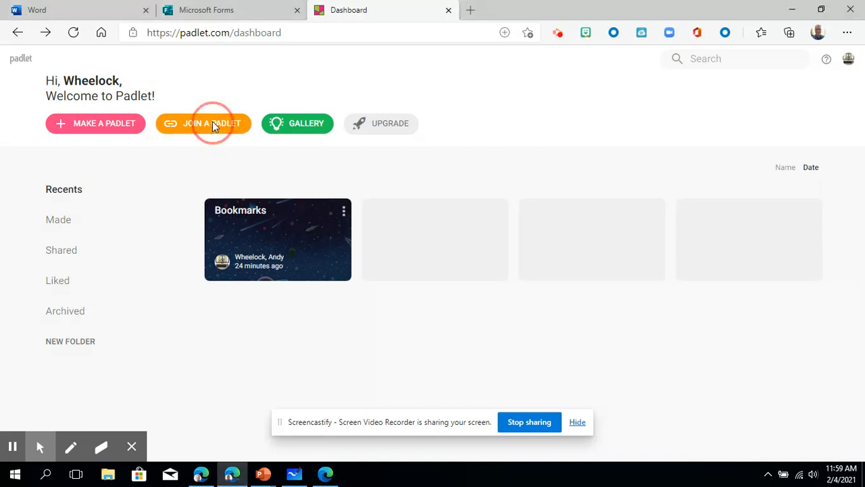
- Briefly look at the join-a-padlet prompt from the dashboard
left_click(203, 123)
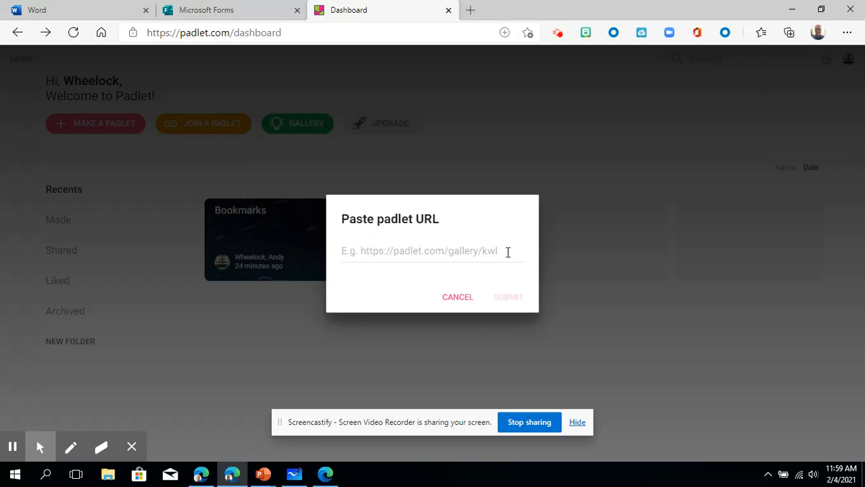
left_click(457, 297)
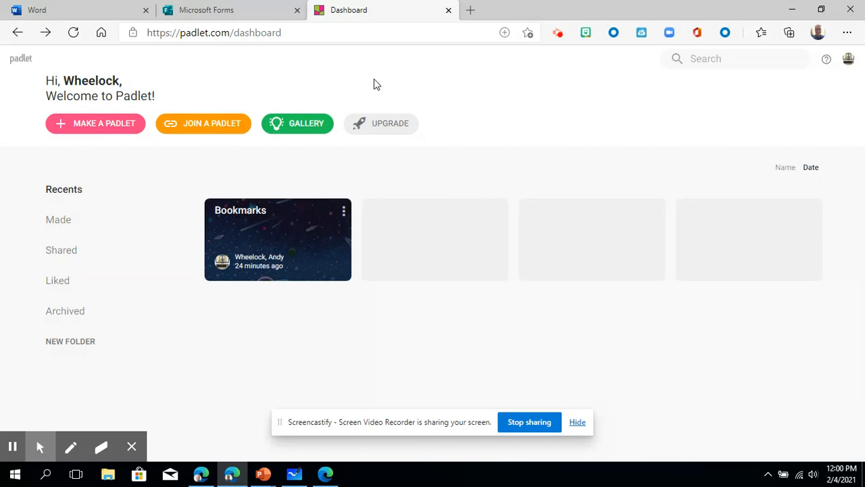
mouse_move(100, 127)
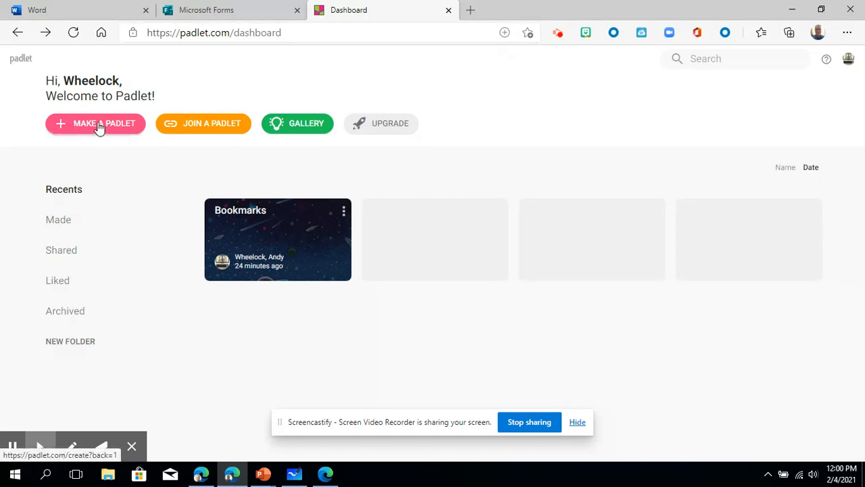
- Start making a new padlet and browse the blank layouts like Wall, Canvas, Stream and Shelf
left_click(94, 123)
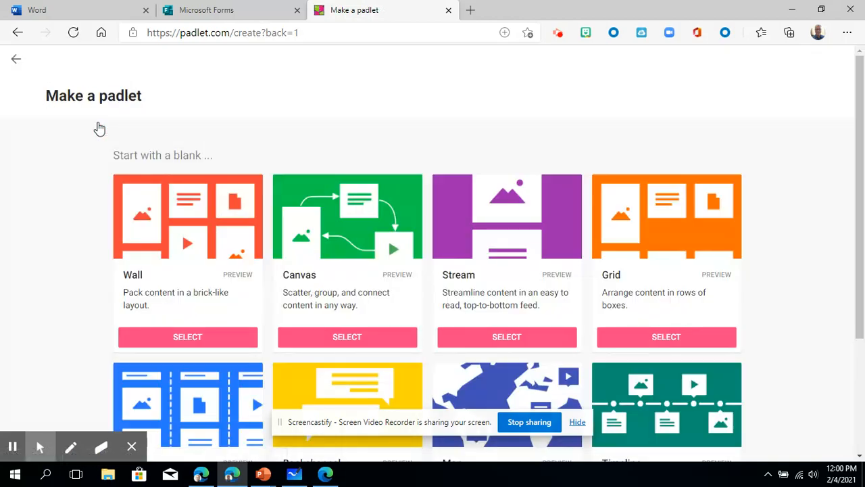
scroll("down", 3)
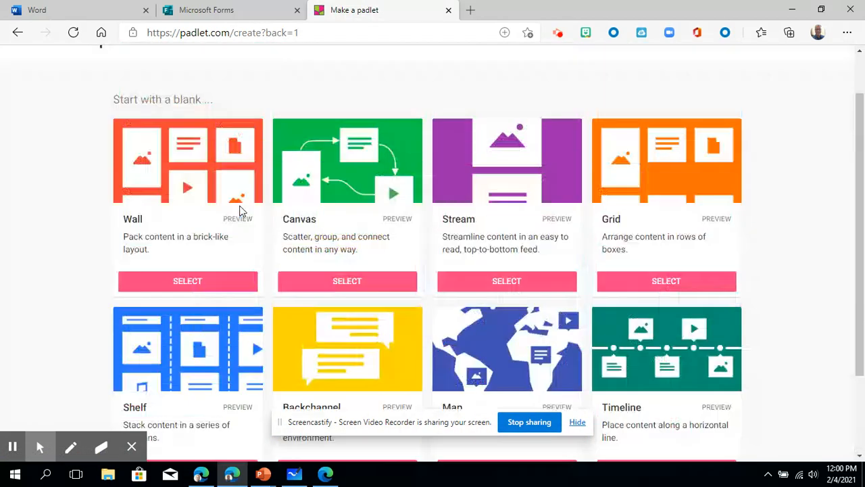
scroll("up", 3)
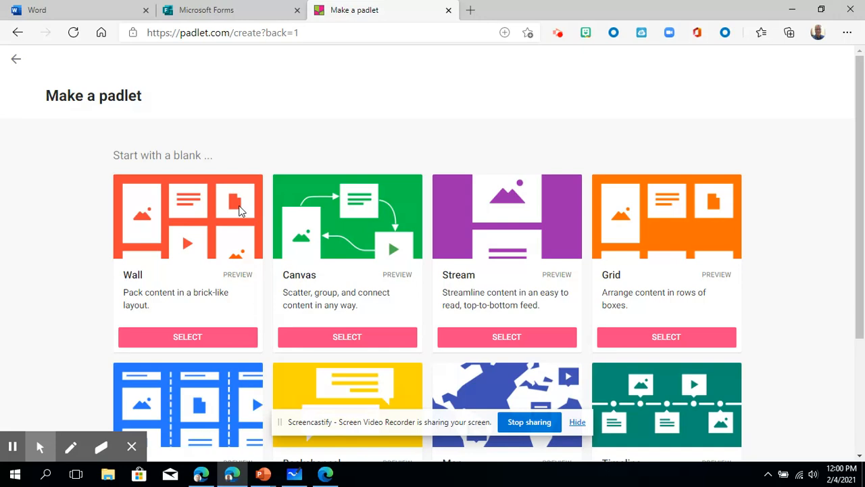
scroll("down", 3)
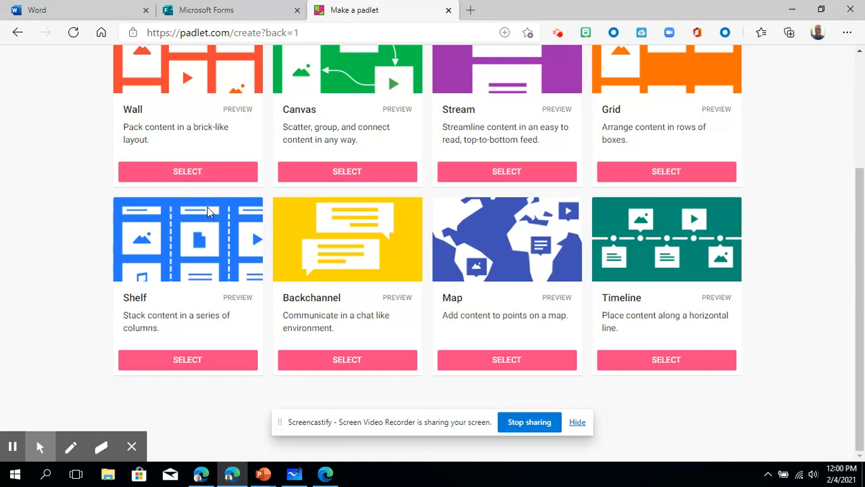
scroll("up", 3)
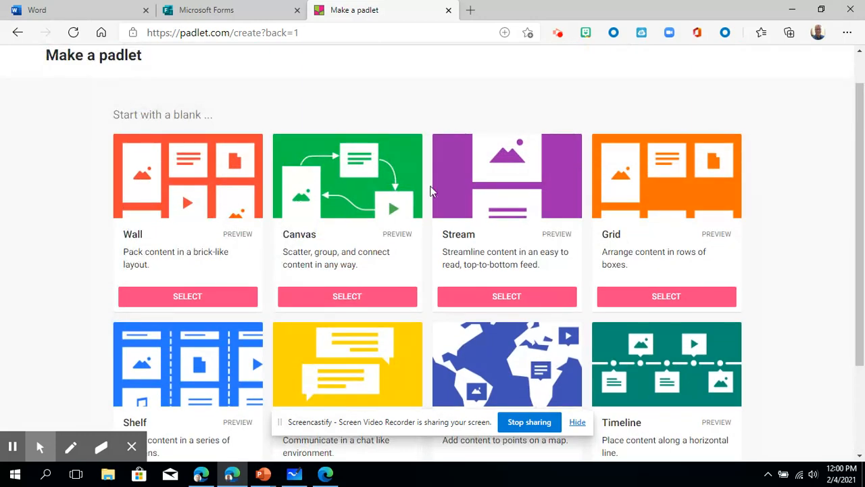
mouse_move(665, 204)
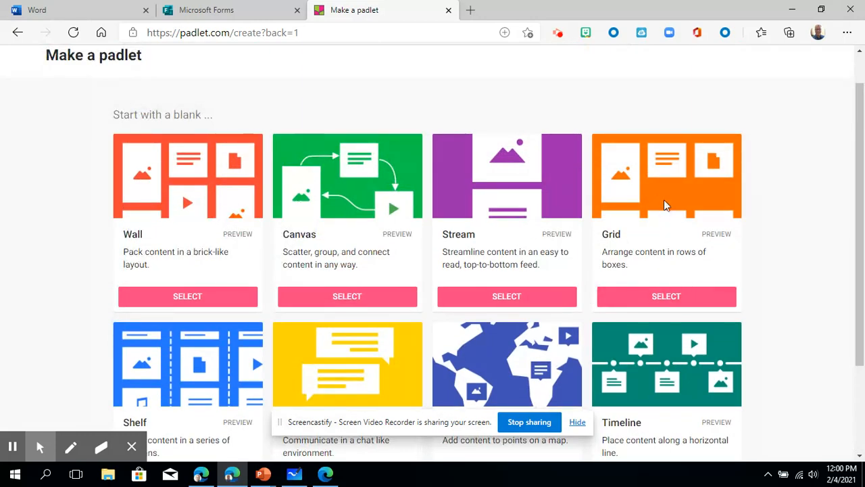
scroll("down", 3)
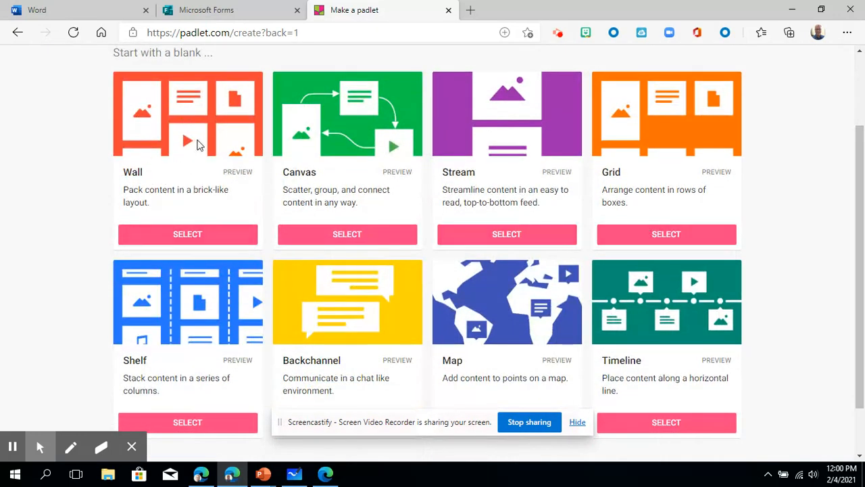
mouse_move(209, 151)
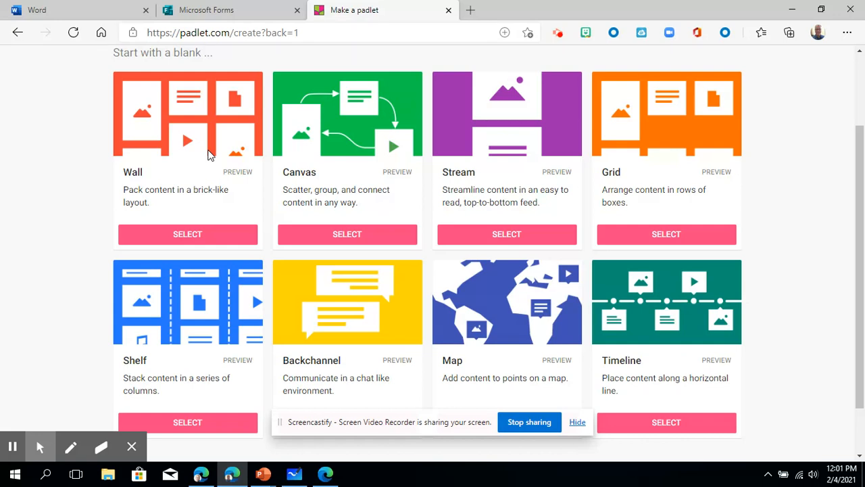
mouse_move(161, 113)
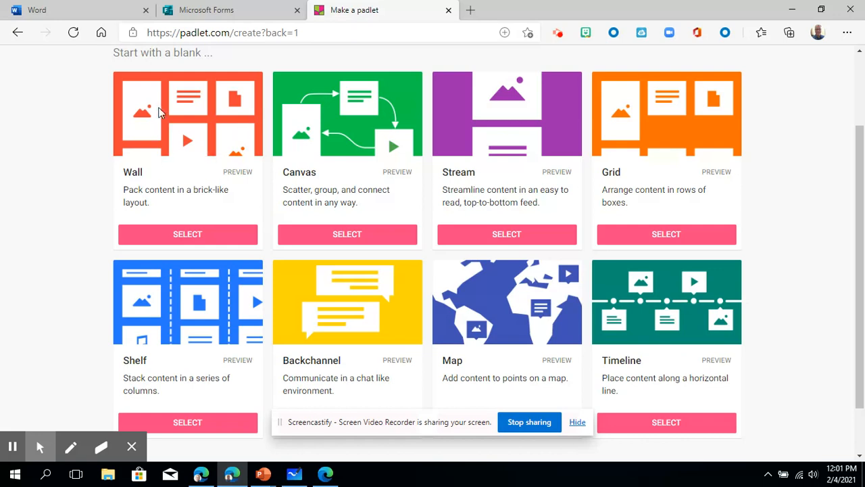
mouse_move(202, 242)
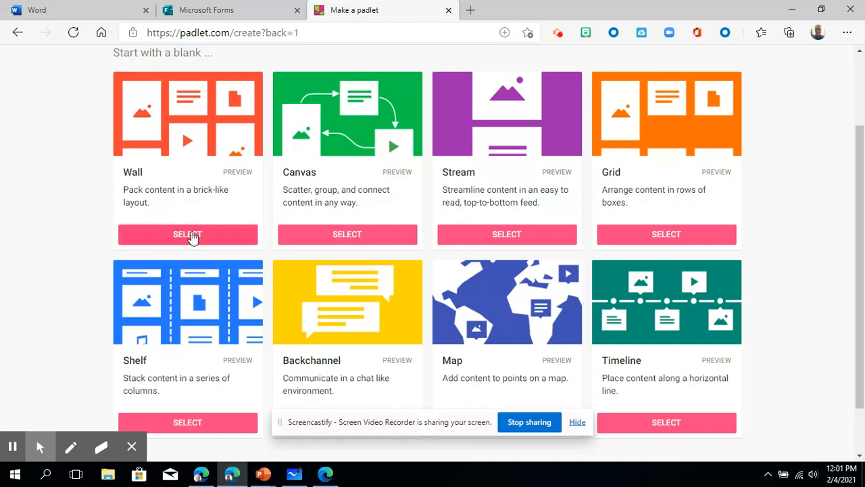
mouse_move(203, 148)
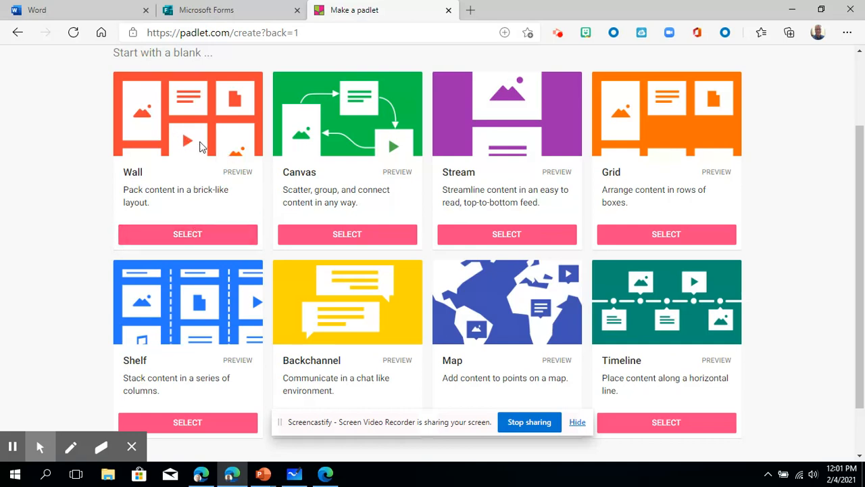
mouse_move(190, 222)
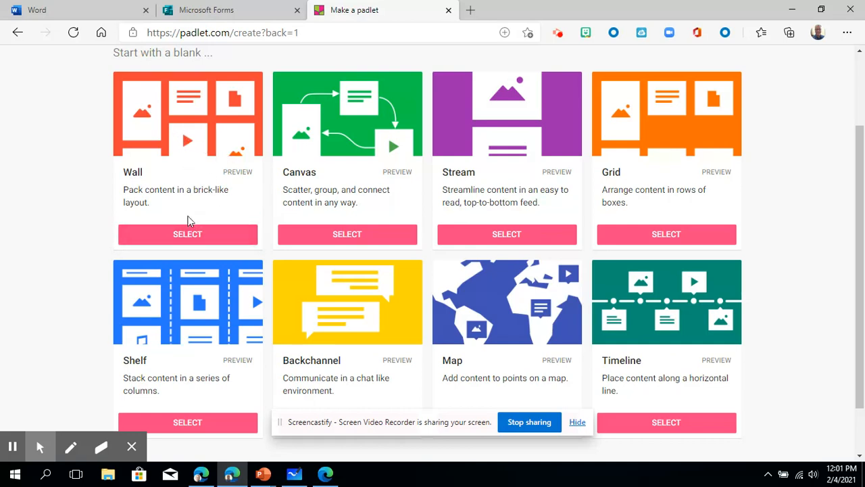
mouse_move(178, 189)
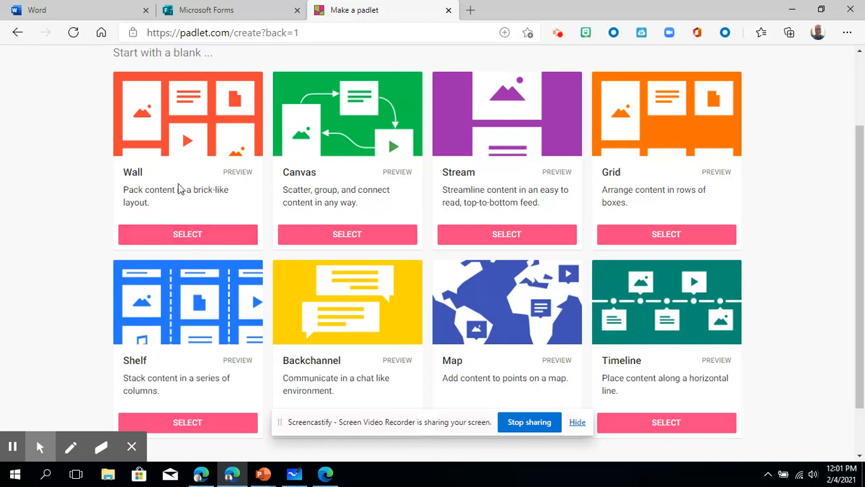
mouse_move(183, 151)
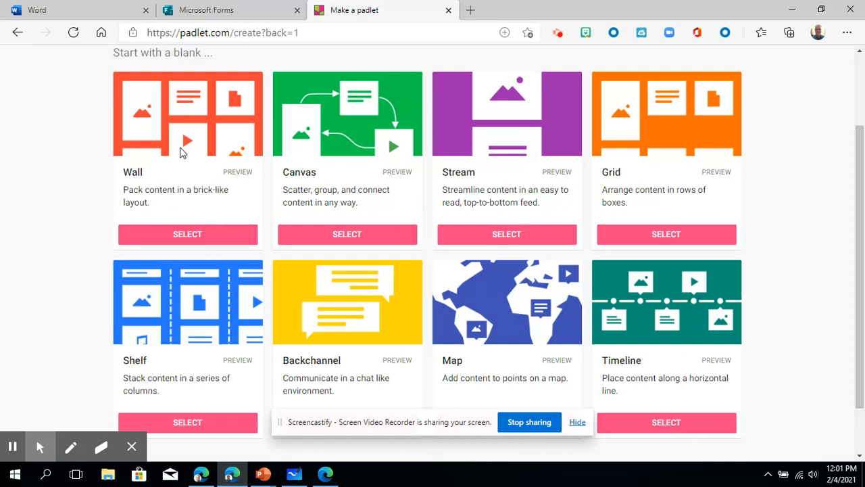
mouse_move(398, 181)
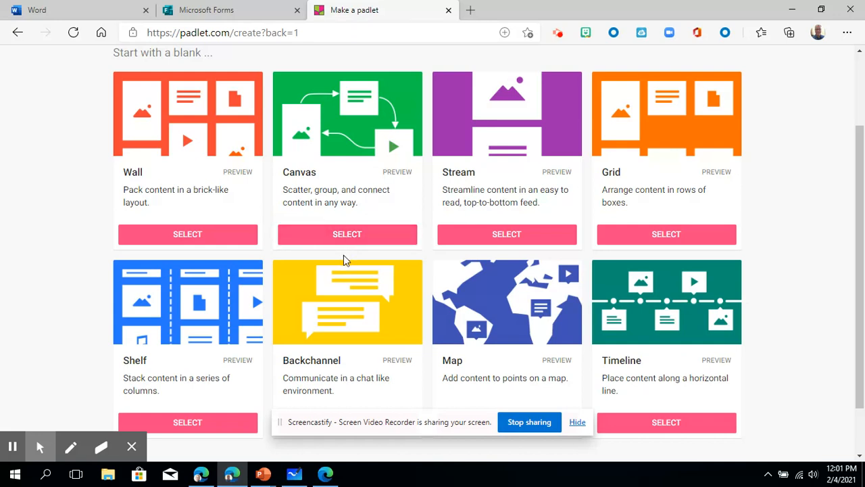
mouse_move(332, 217)
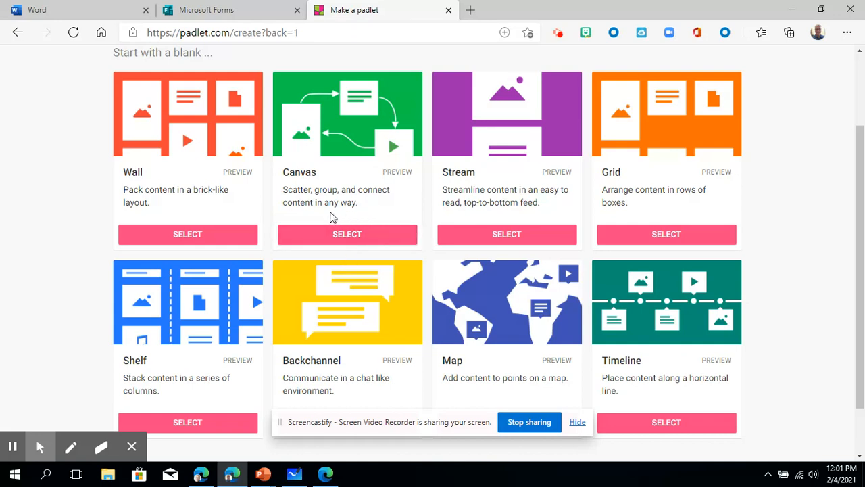
mouse_move(335, 134)
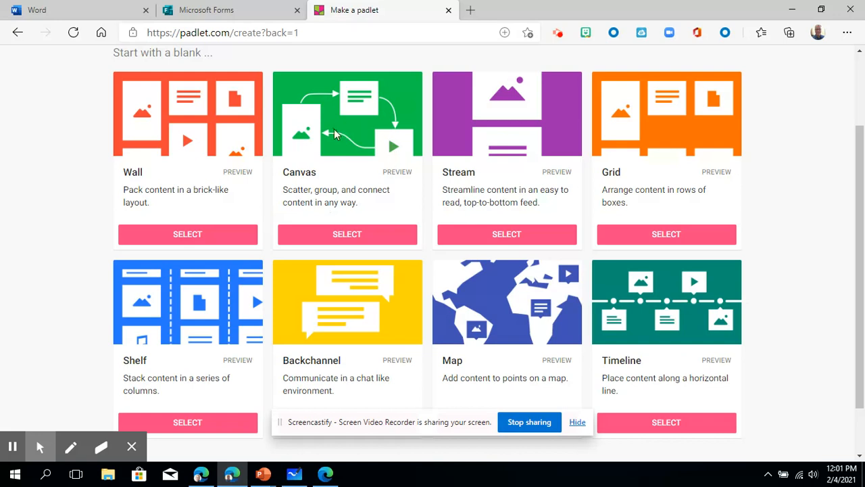
mouse_move(499, 127)
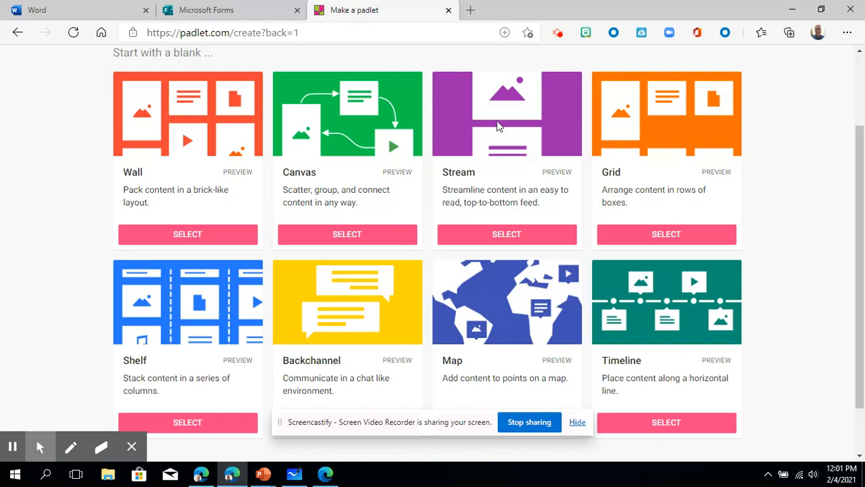
mouse_move(546, 240)
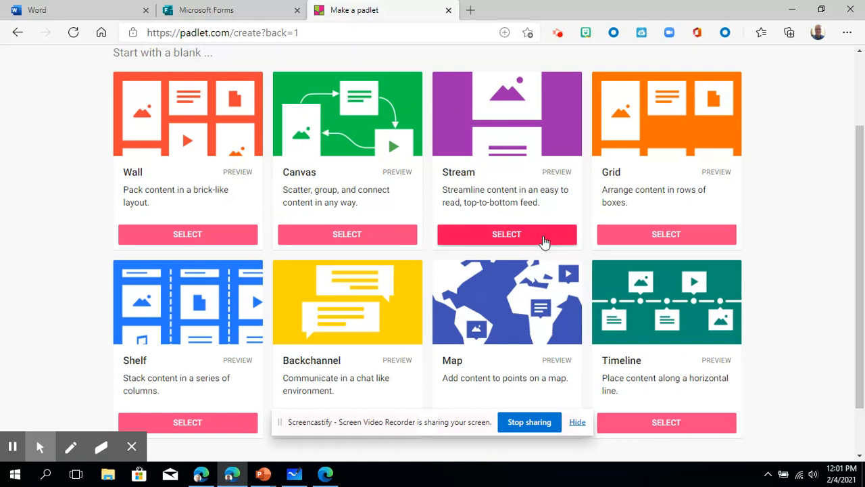
mouse_move(521, 120)
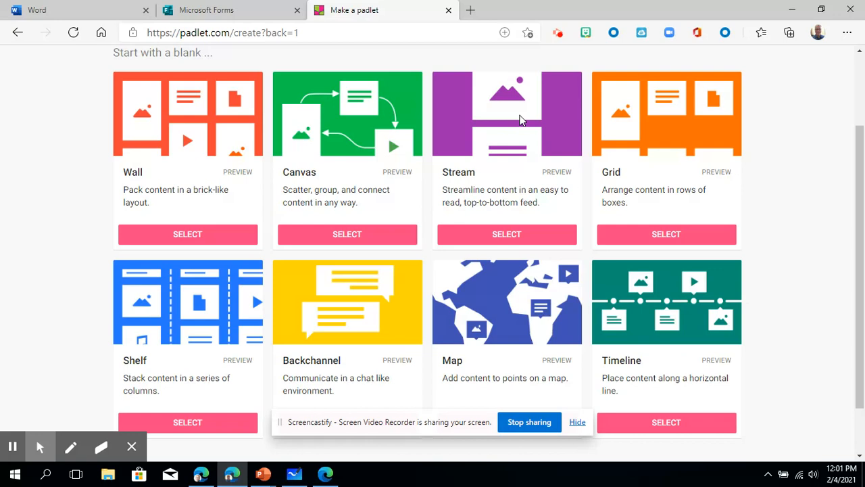
mouse_move(739, 77)
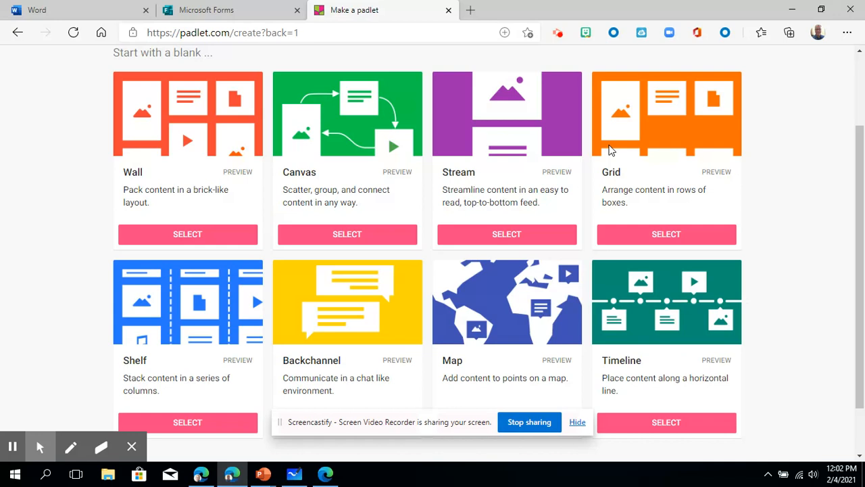
scroll("down", 3)
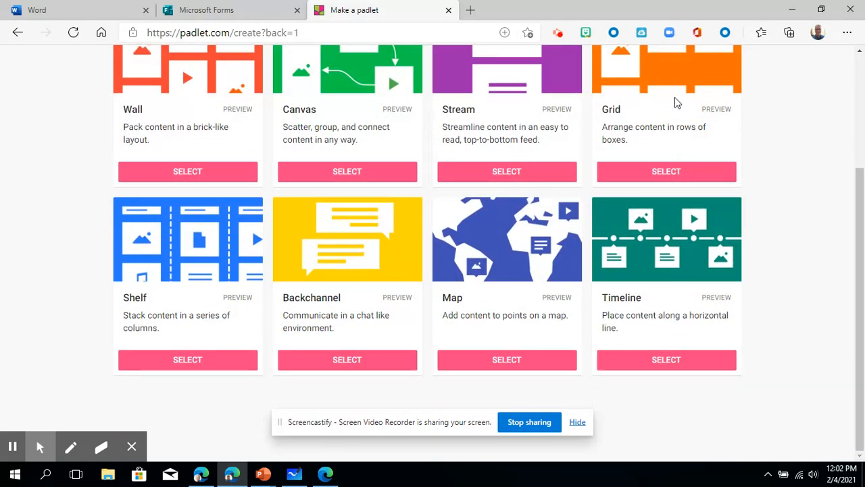
mouse_move(190, 311)
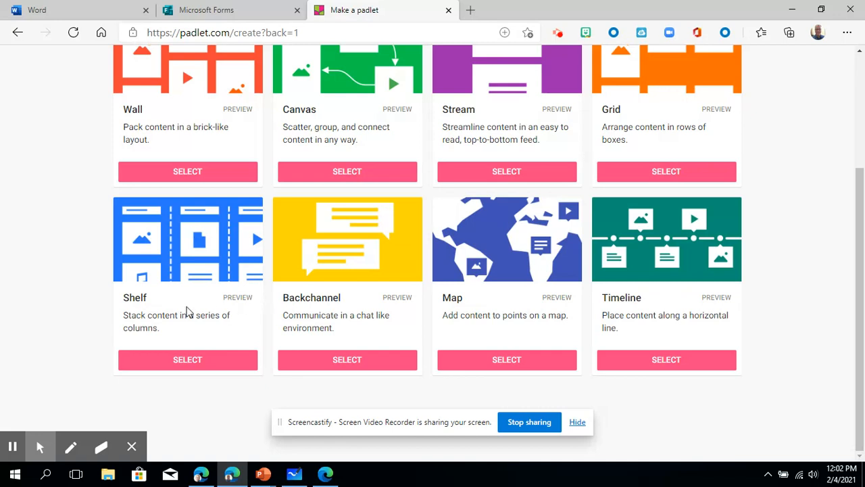
mouse_move(156, 341)
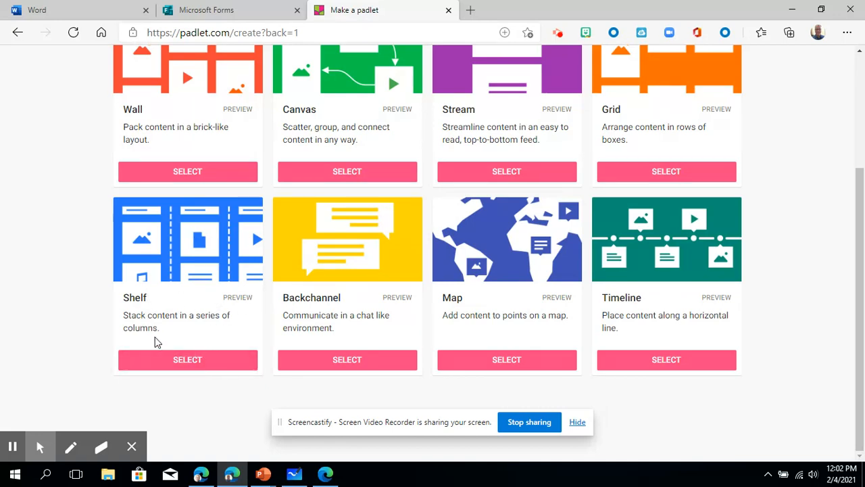
mouse_move(187, 360)
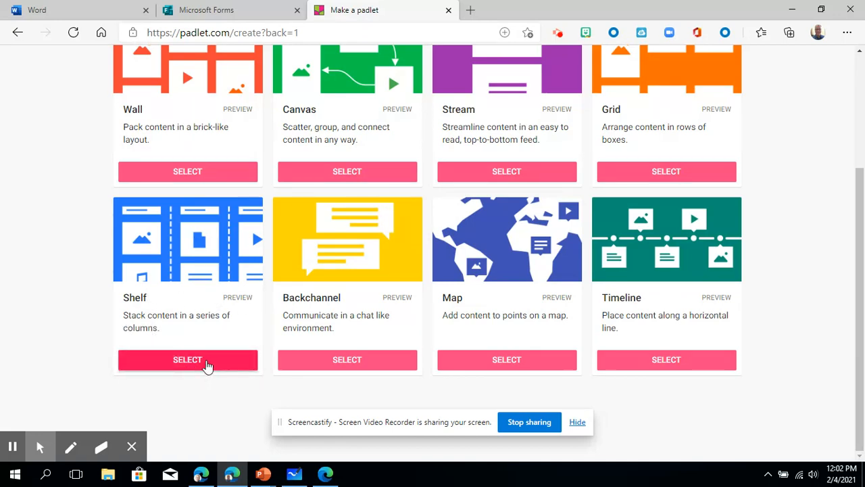
mouse_move(152, 246)
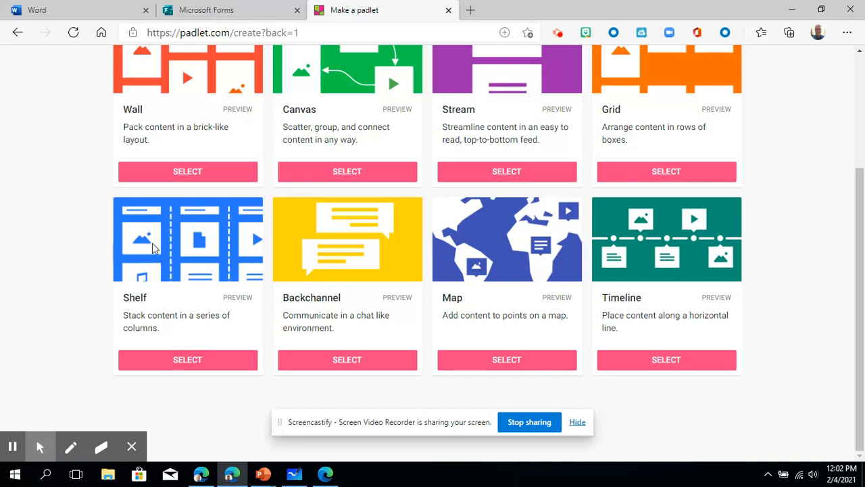
mouse_move(173, 214)
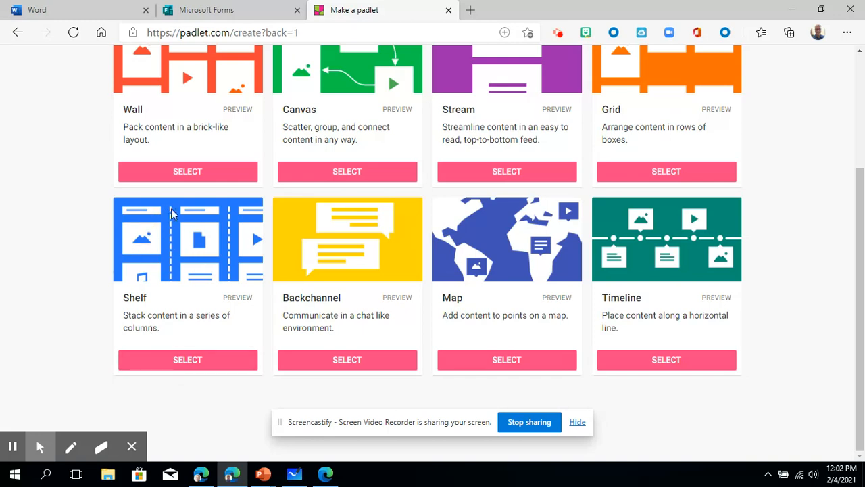
mouse_move(282, 216)
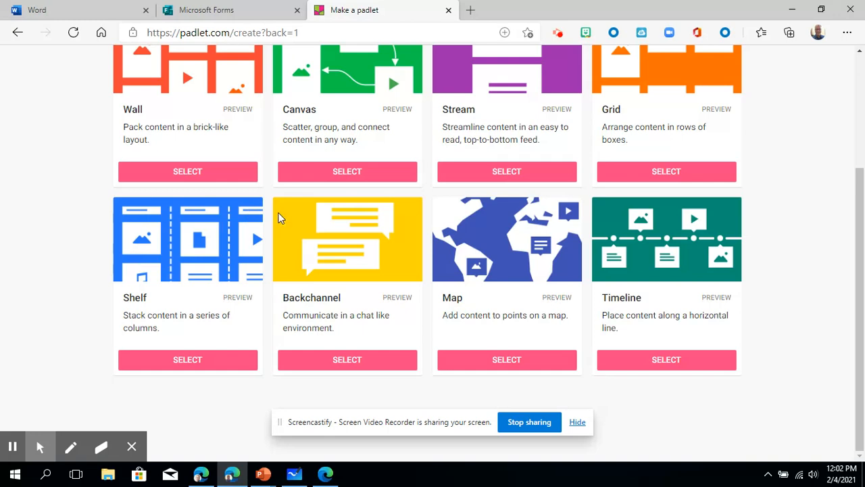
mouse_move(372, 249)
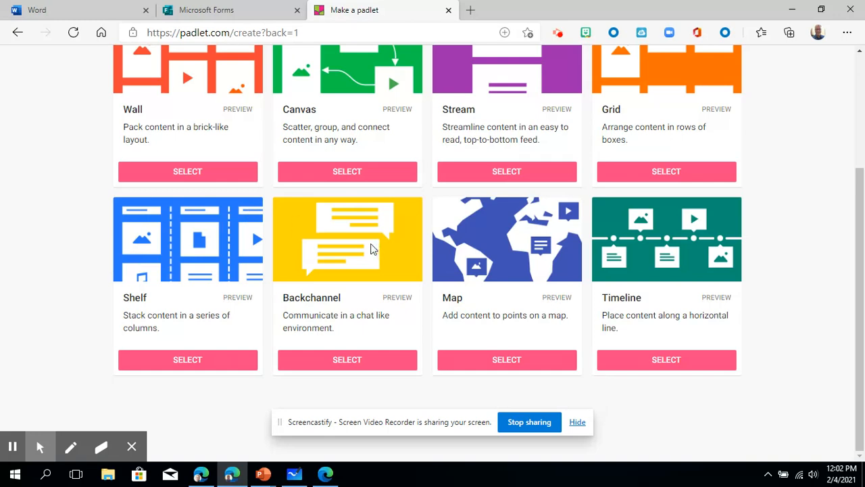
mouse_move(359, 243)
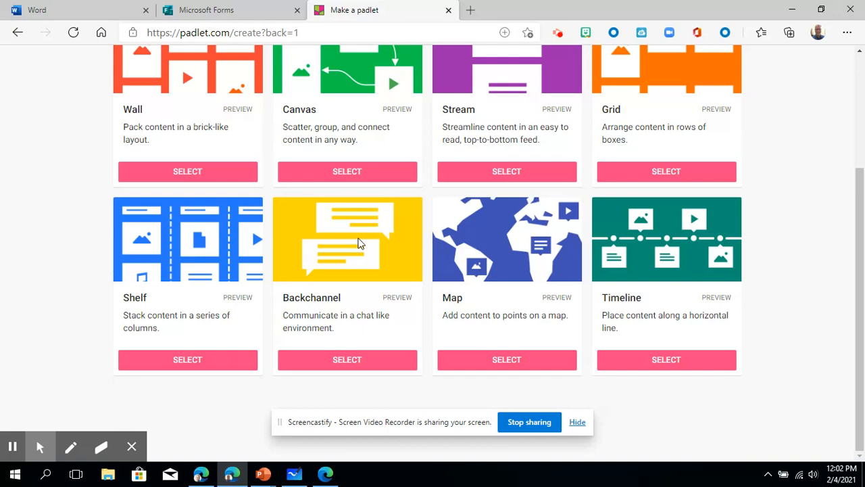
mouse_move(597, 276)
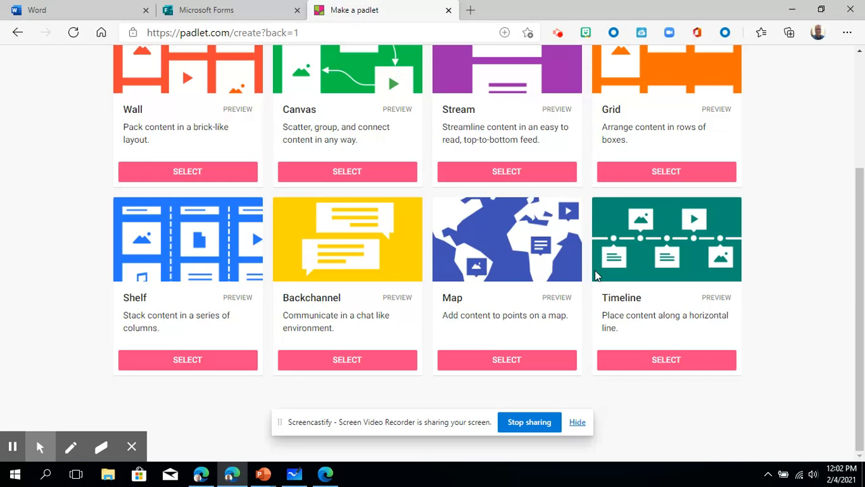
mouse_move(709, 262)
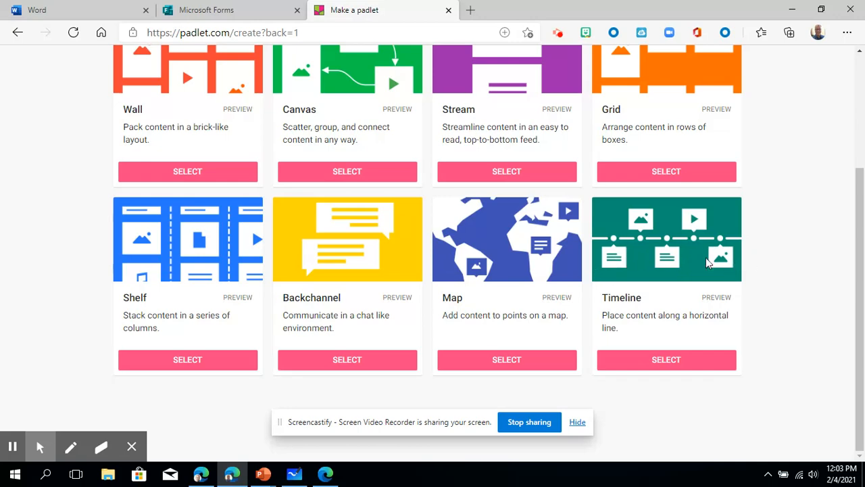
scroll("up", 3)
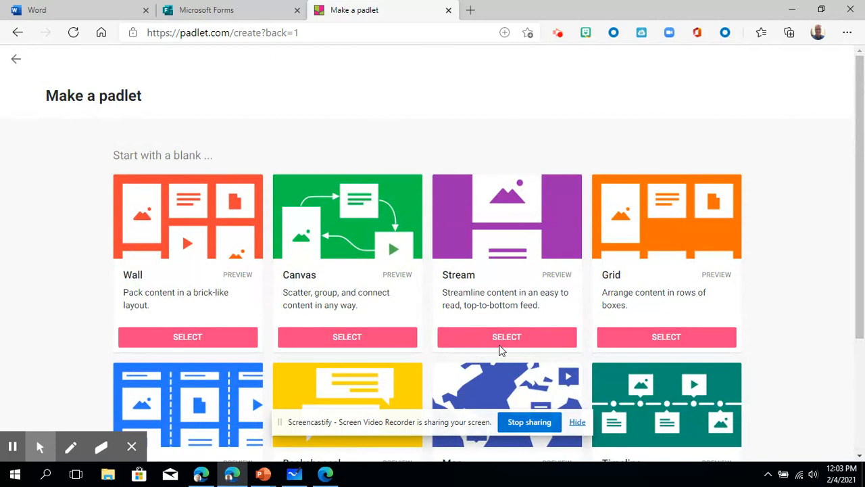
scroll("down", 3)
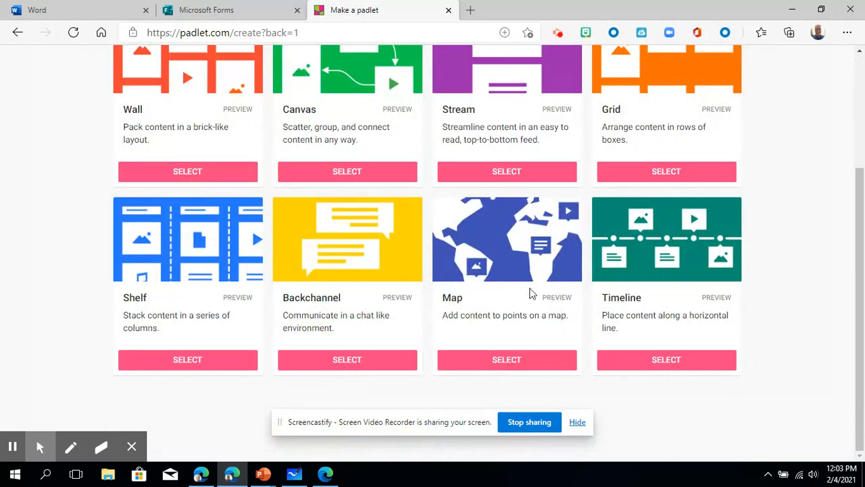
mouse_move(178, 296)
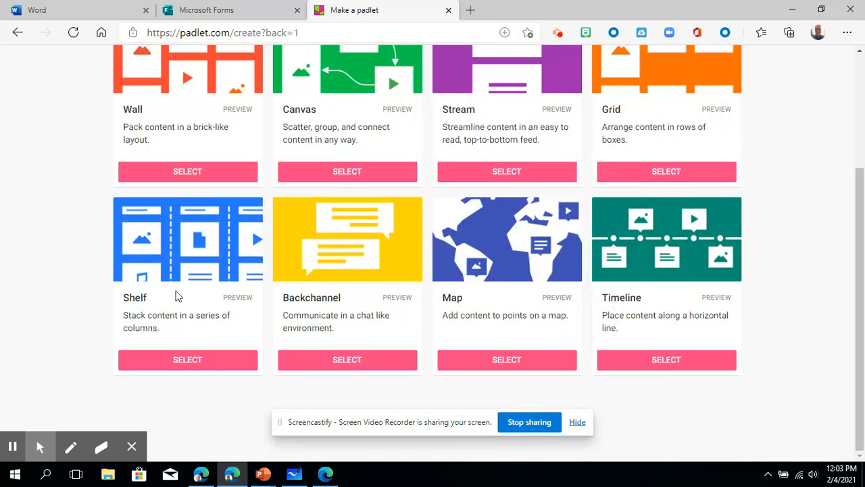
scroll("up", 3)
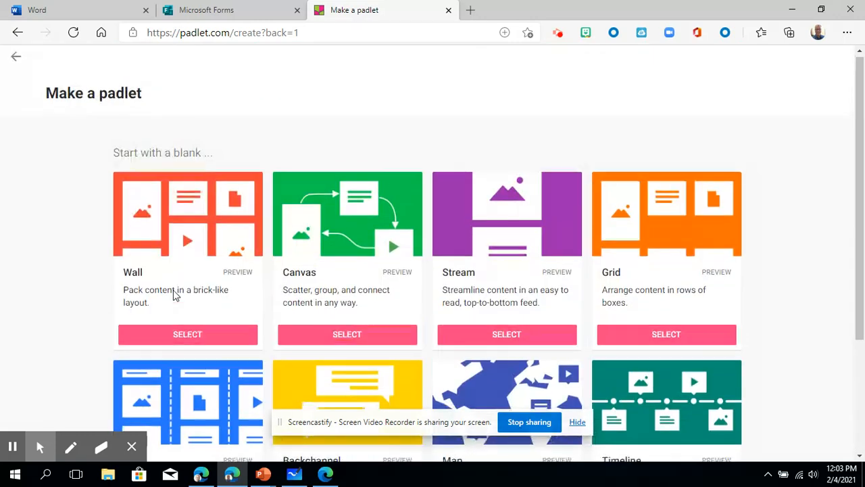
scroll("down", 3)
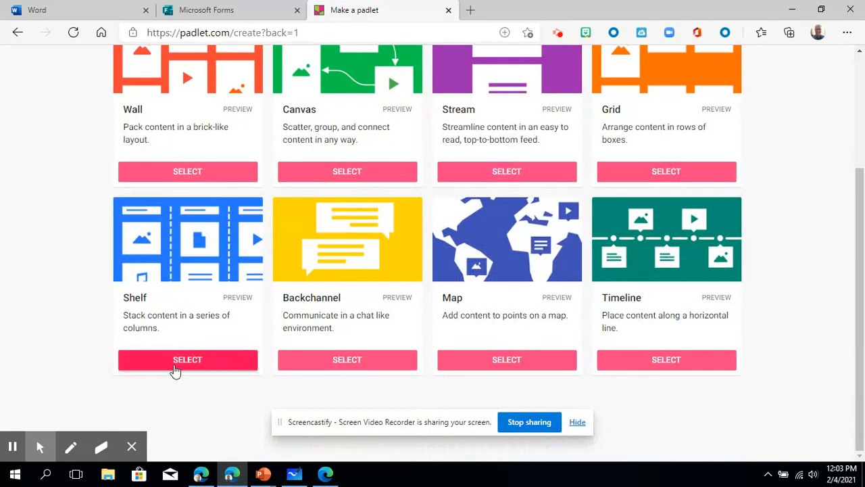
mouse_move(205, 336)
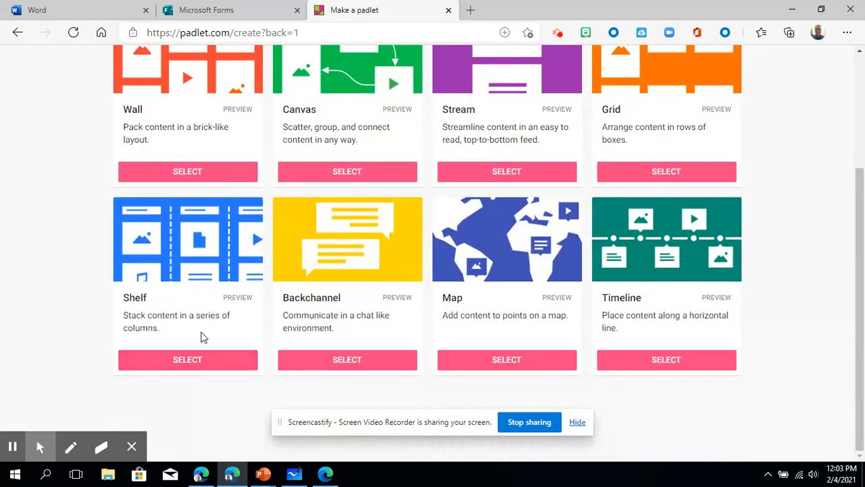
- Create the new padlet using the Shelf layout
left_click(186, 360)
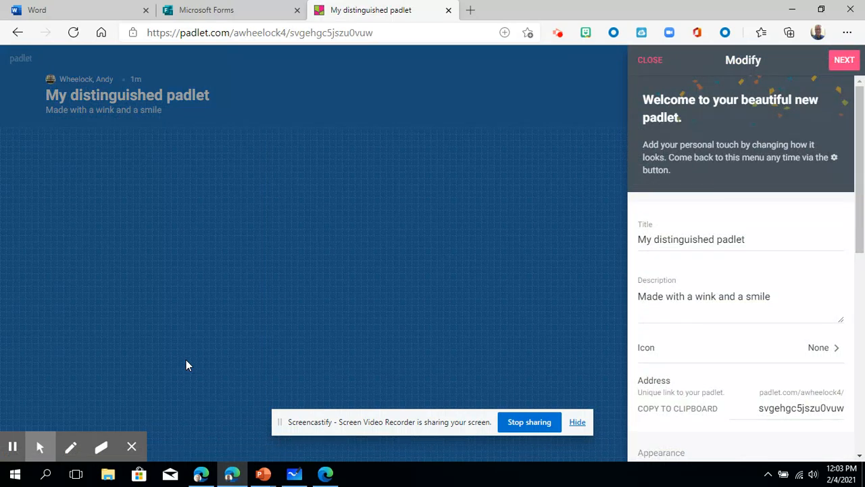
- Replace the default title with 'Attendance for Choose Your Own Adventure'
double_click(689, 239)
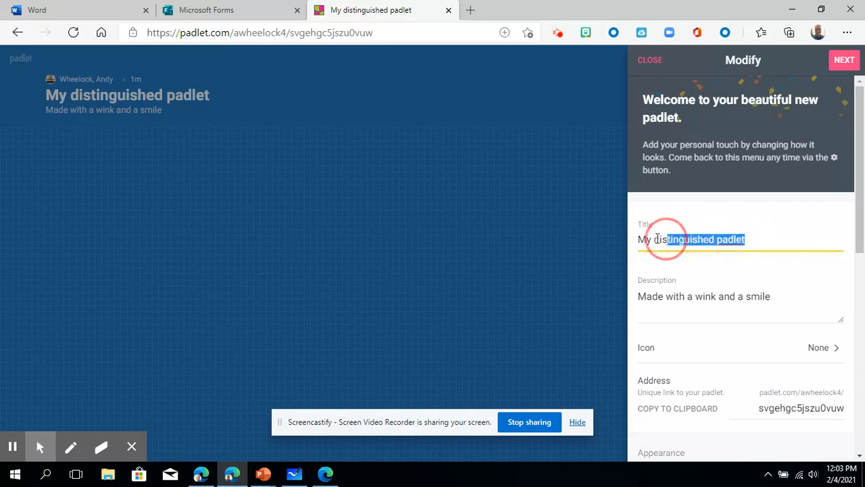
type("My brilliant padlet")
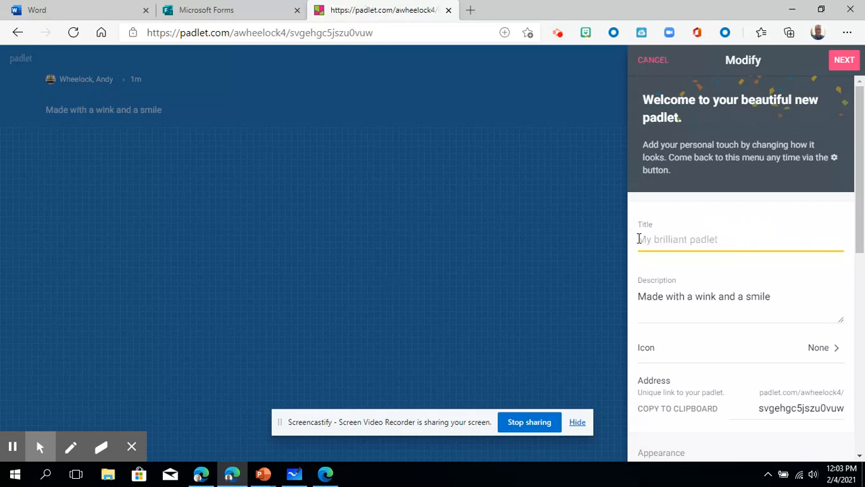
type("Attendan")
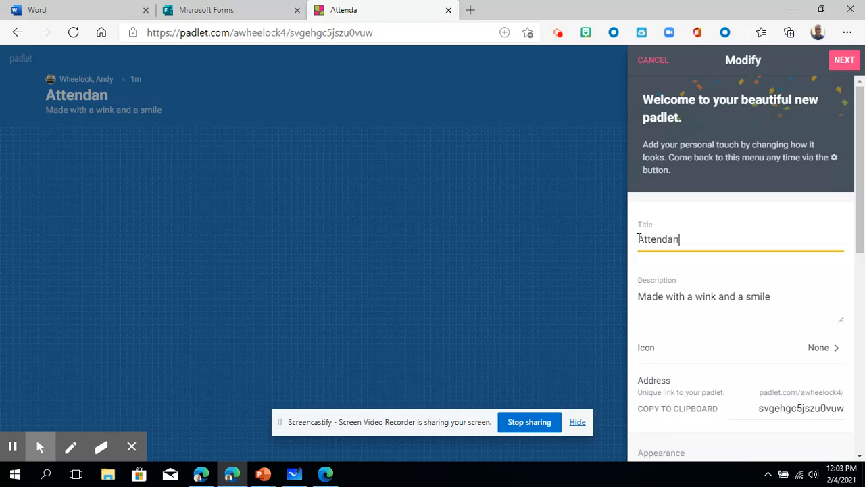
type("ce")
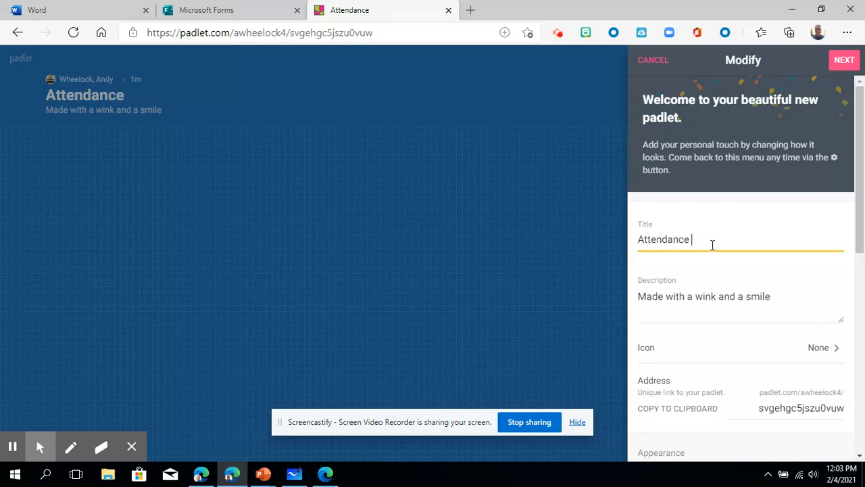
type("for")
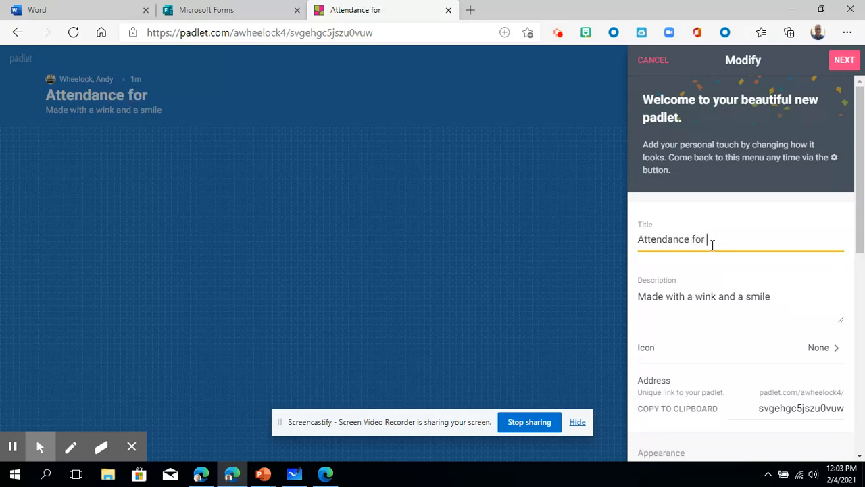
type("Choose Your W")
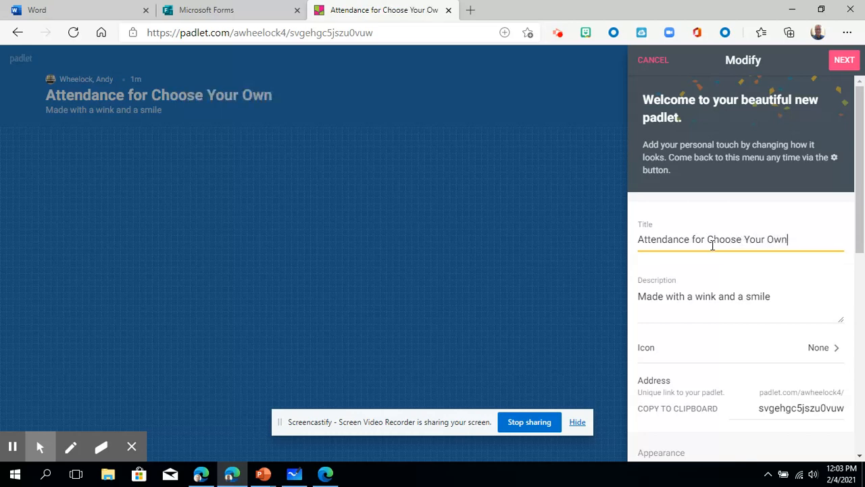
type("Adventure")
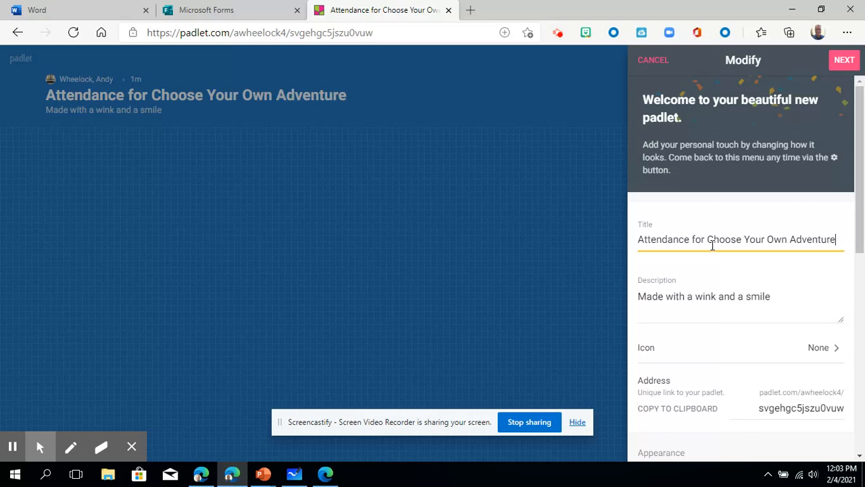
left_click(741, 296)
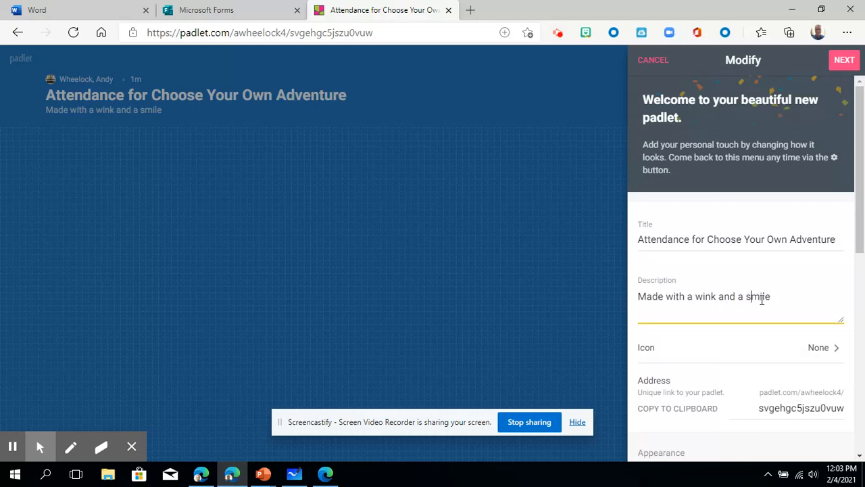
- Peek at the icon choices, then rewrite the address to 'Pine Valley Teachers', which Padlet flags for spaces
scroll("down", 3)
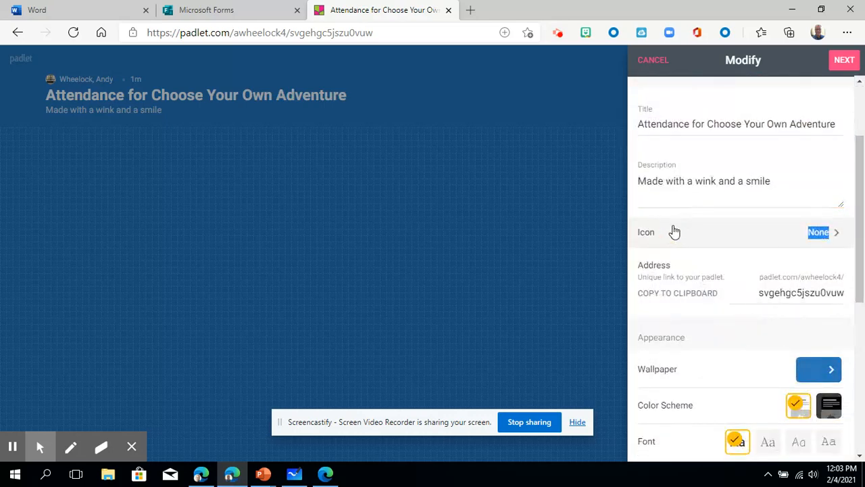
left_click(818, 232)
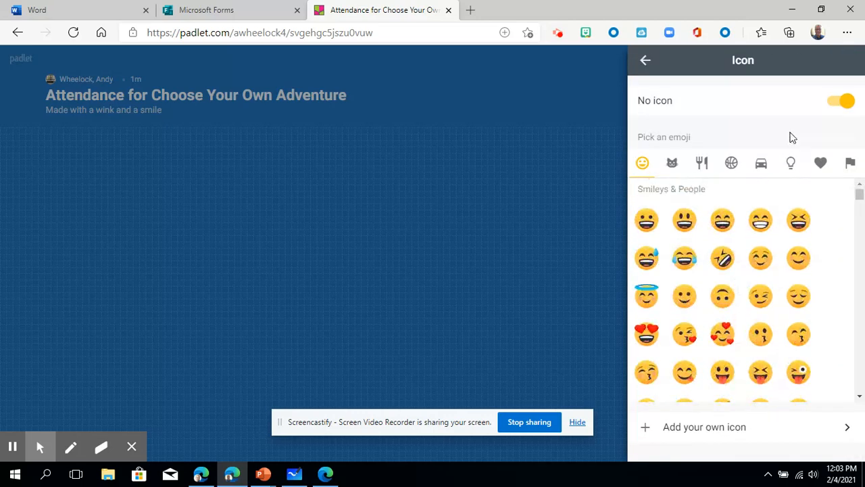
left_click(645, 60)
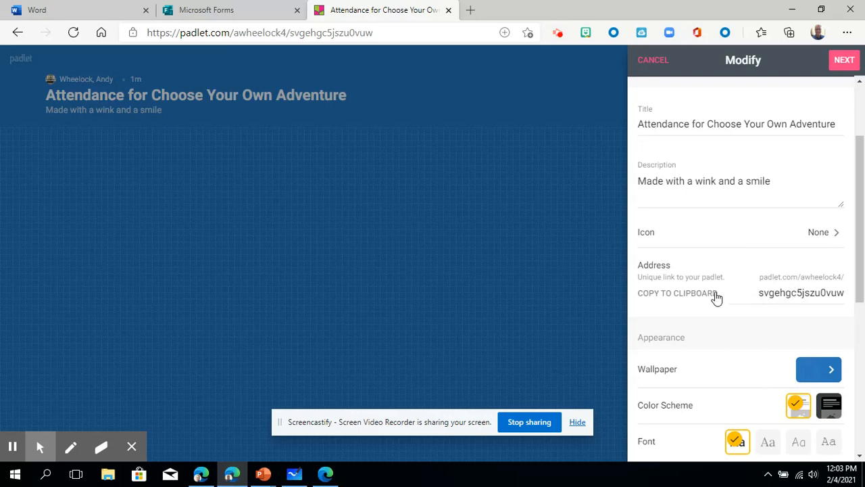
scroll("down", 3)
type("Pine Val")
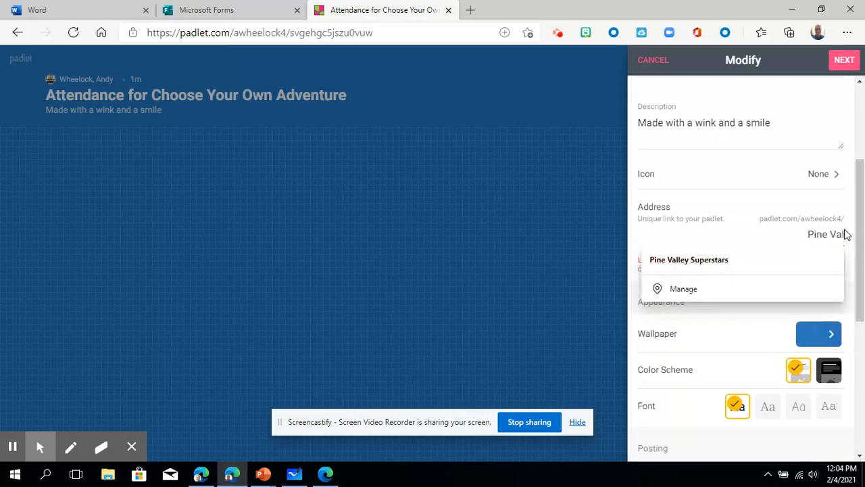
type("Teachers")
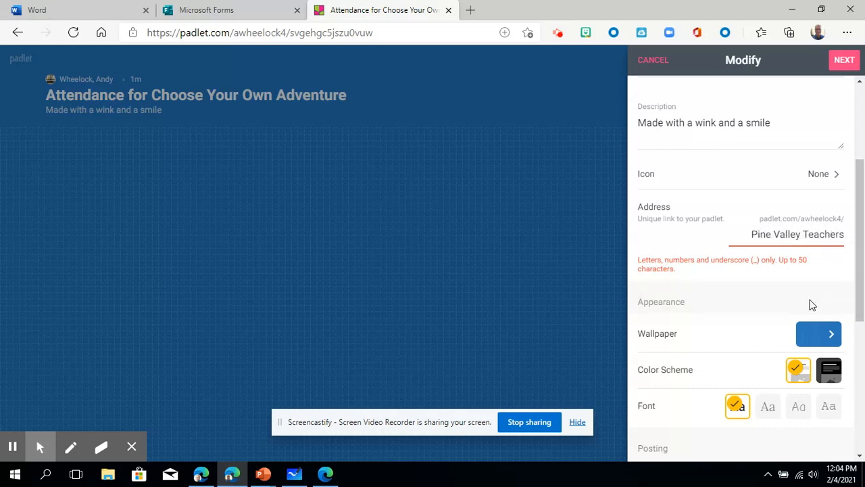
mouse_move(704, 279)
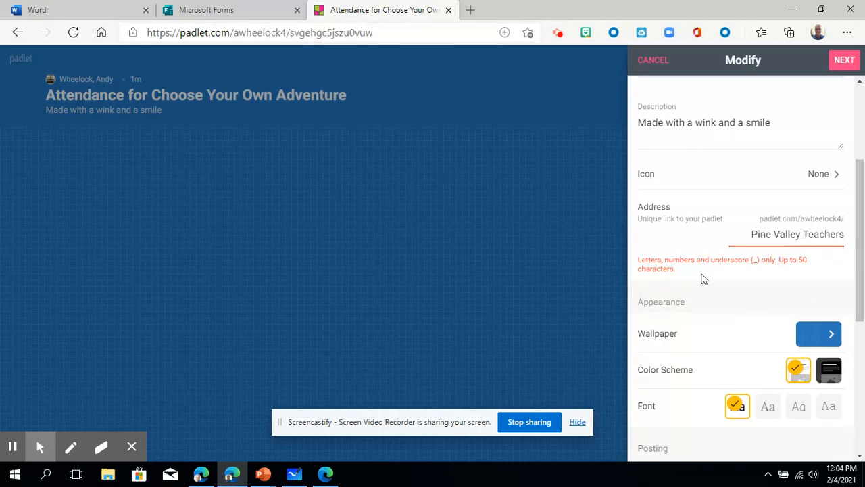
- Choose the Violet picture as the padlet wallpaper and return to the modify settings
left_click(819, 332)
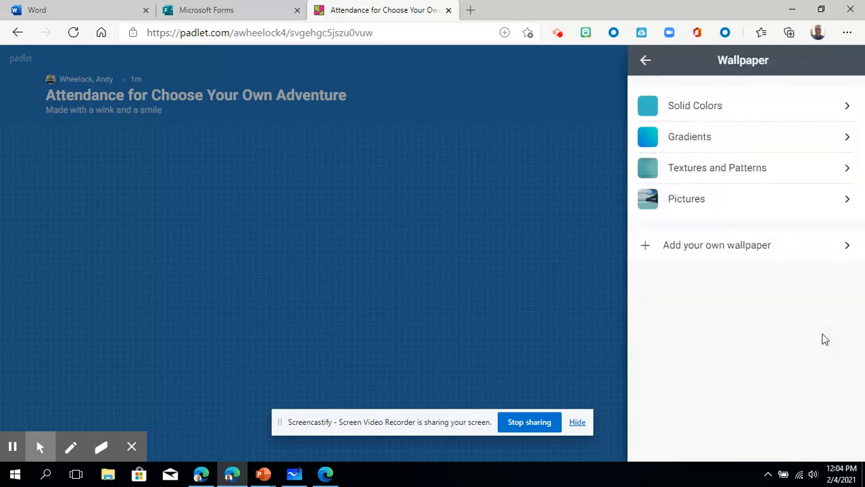
mouse_move(703, 126)
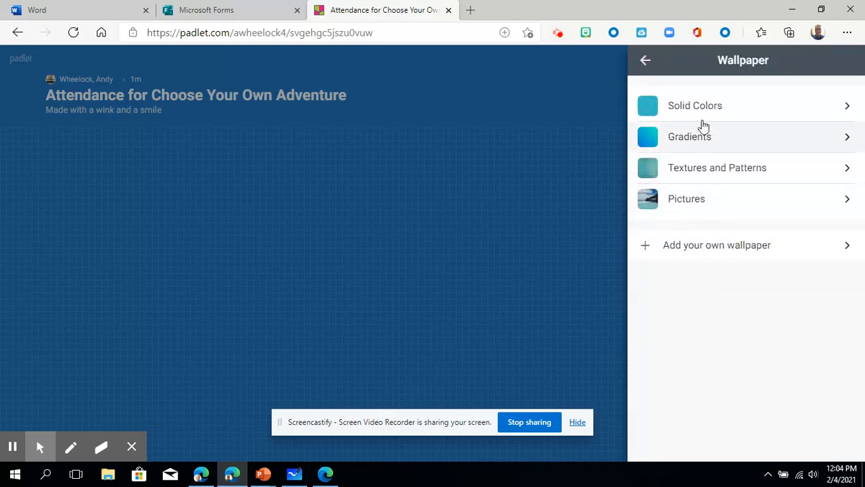
mouse_move(761, 206)
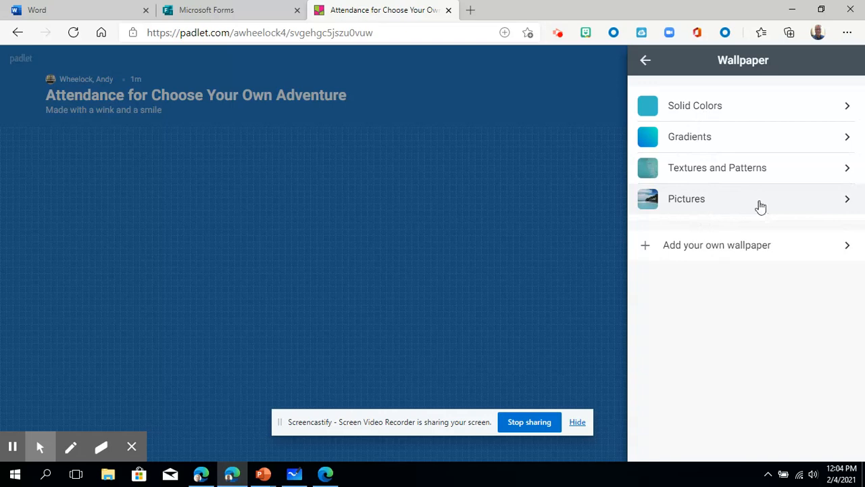
mouse_move(700, 108)
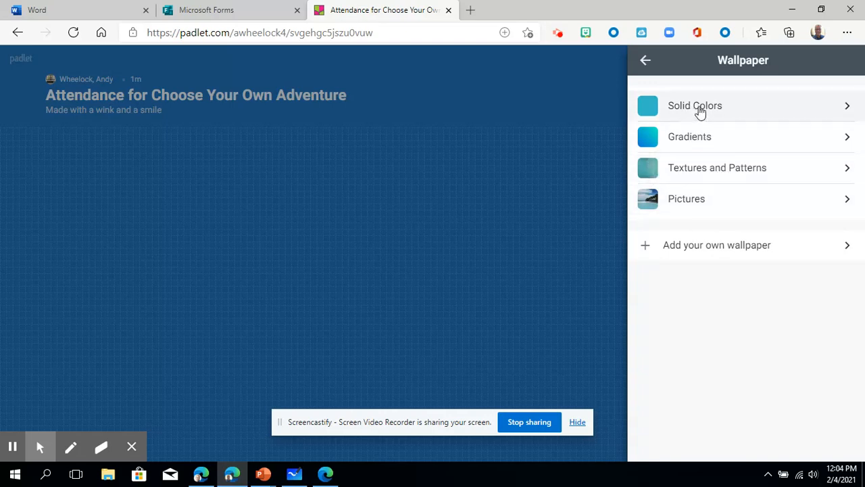
mouse_move(696, 200)
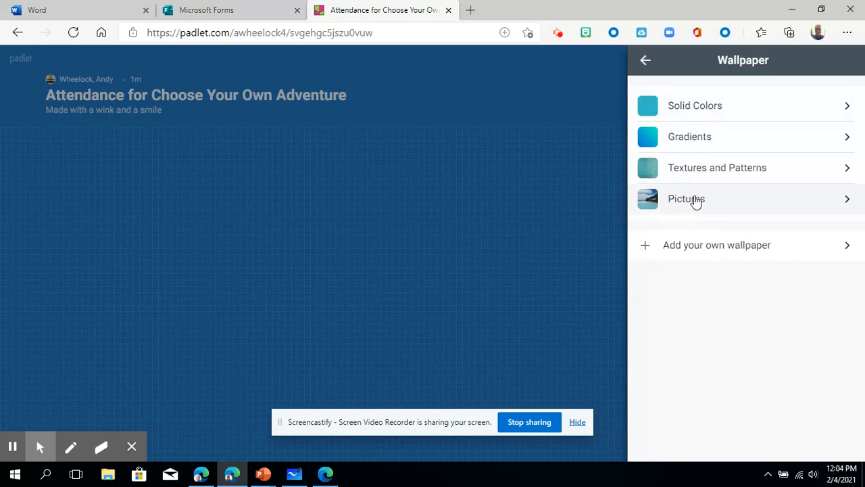
left_click(687, 199)
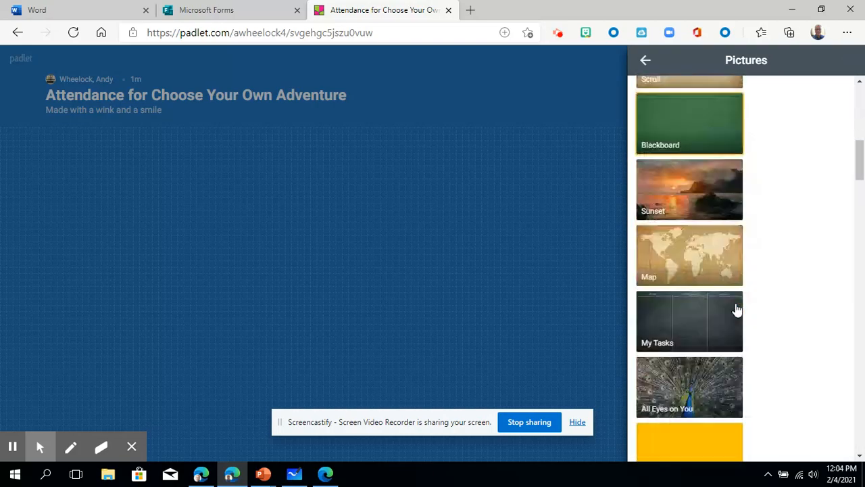
scroll("down", 3)
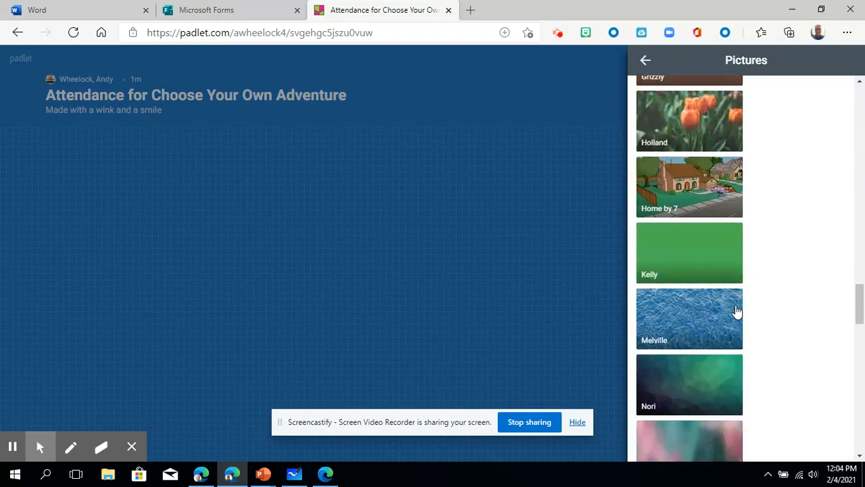
scroll("up", 3)
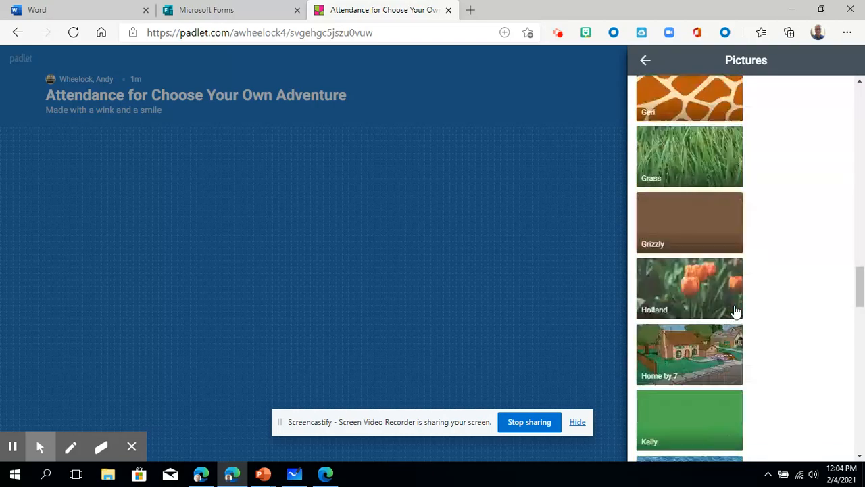
scroll("up", 3)
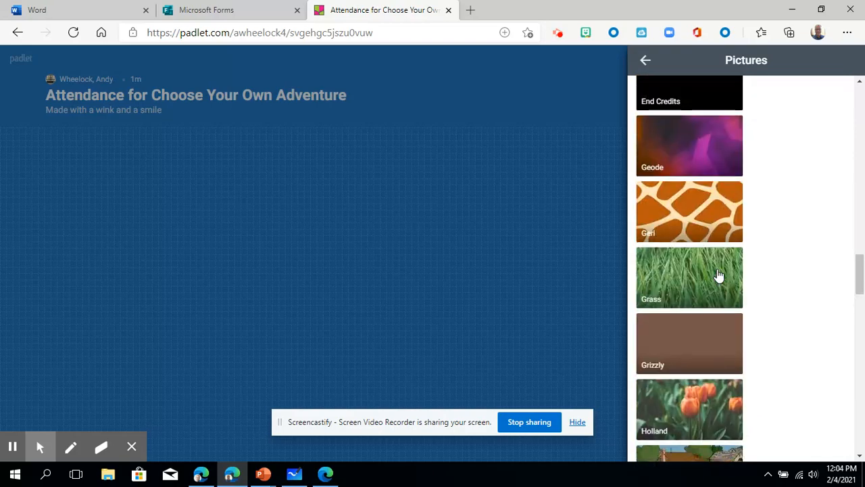
scroll("down", 3)
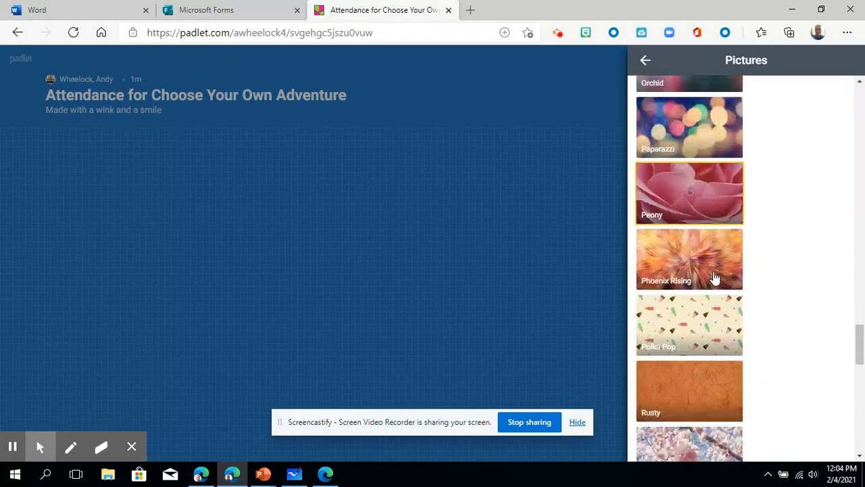
scroll("down", 3)
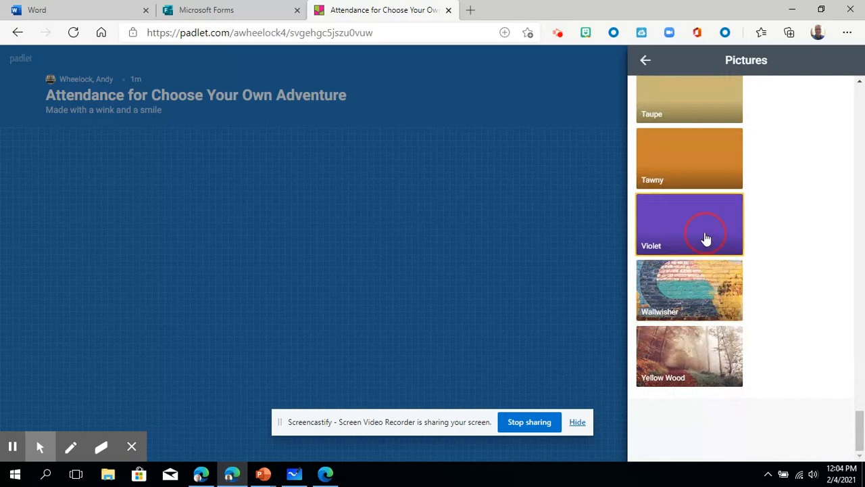
left_click(689, 224)
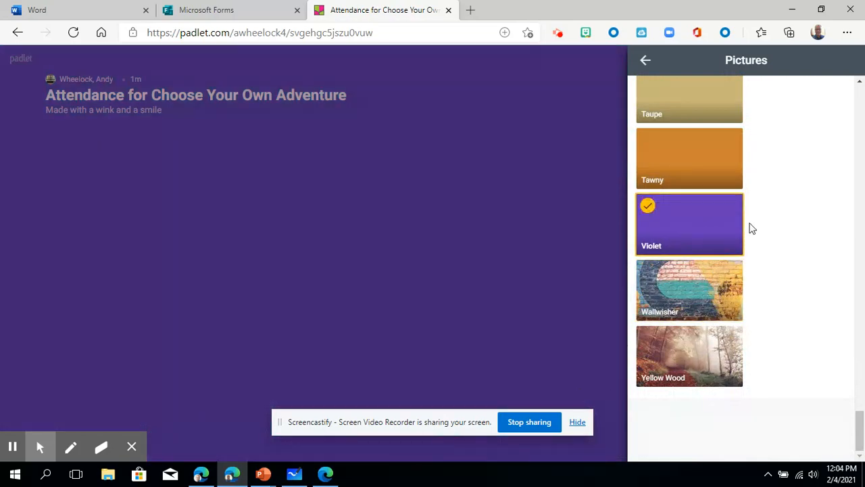
left_click(645, 59)
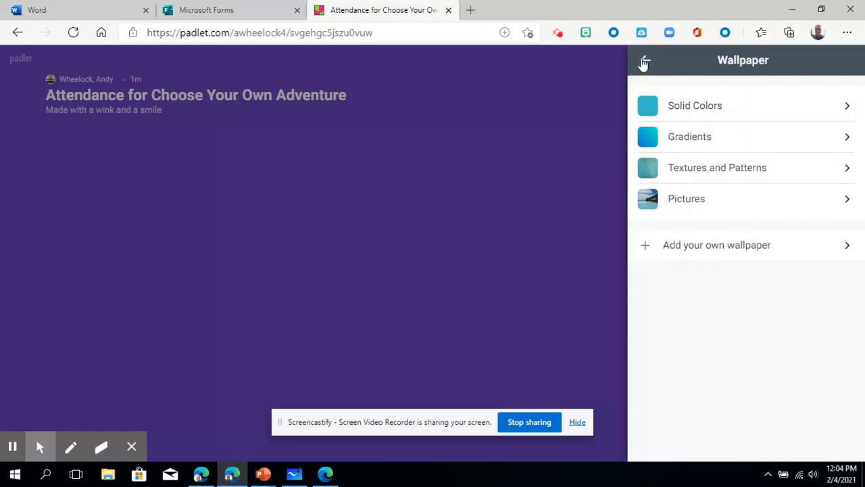
left_click(644, 60)
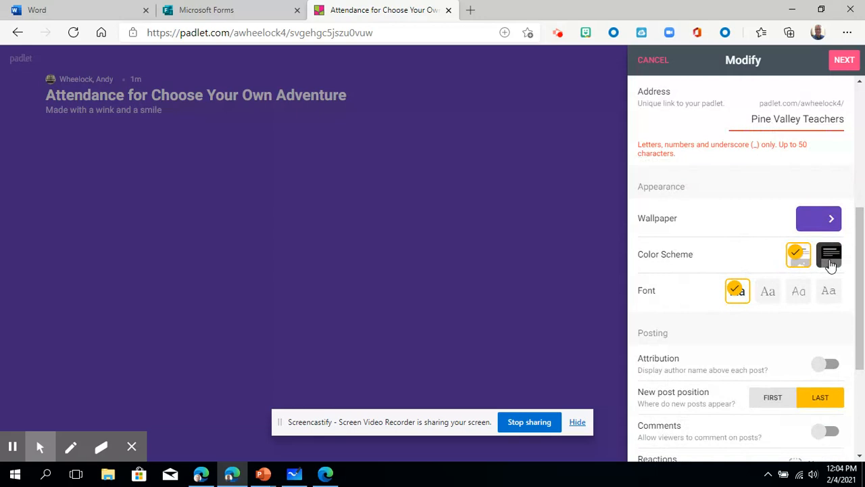
mouse_move(757, 276)
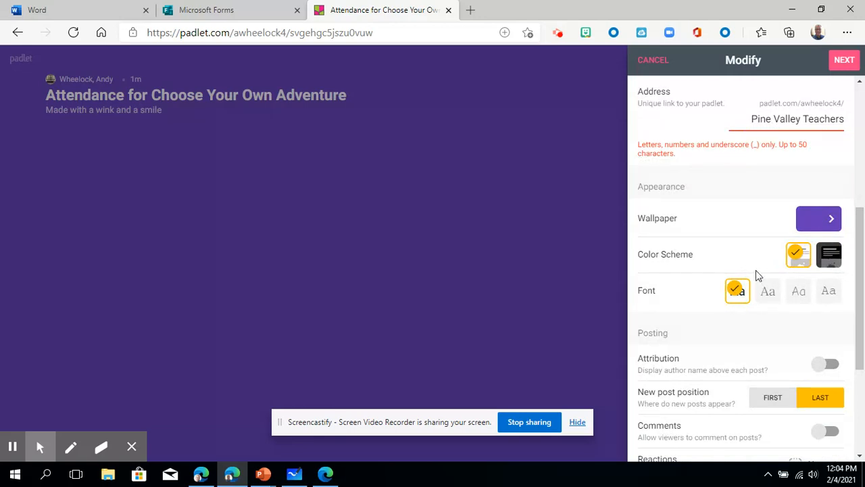
mouse_move(676, 300)
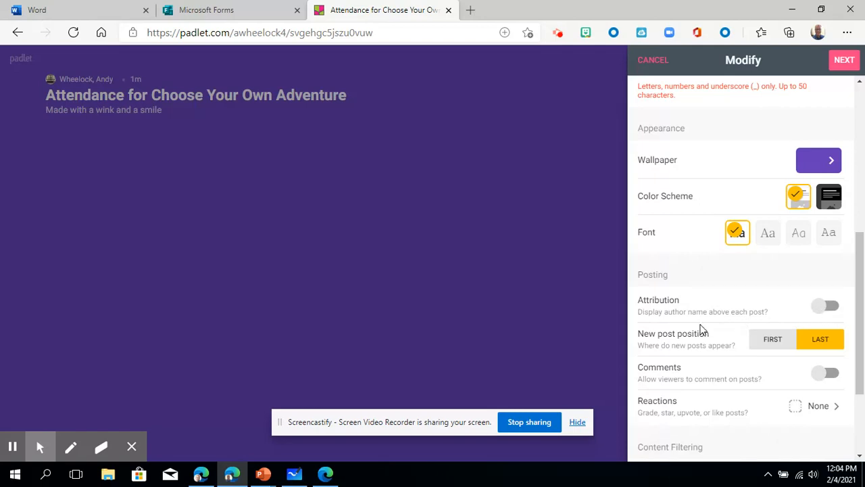
- Turn on comments, set reactions to Vote, and enable profanity filtering
scroll("down", 3)
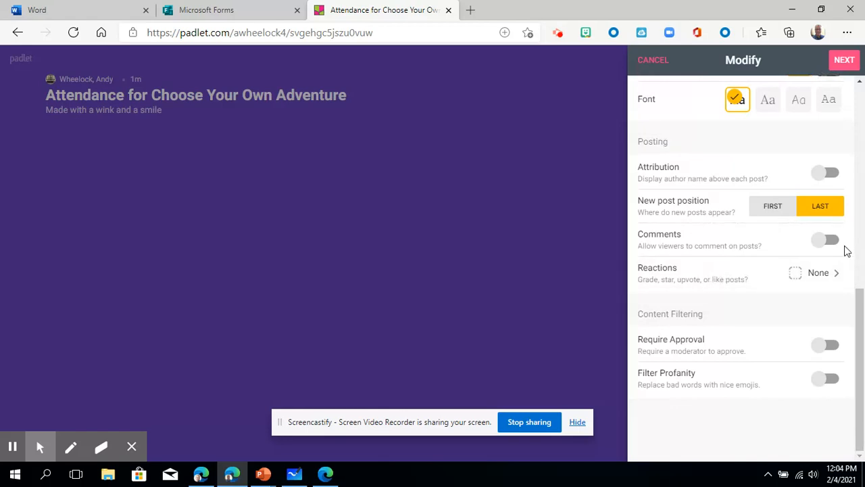
mouse_move(696, 255)
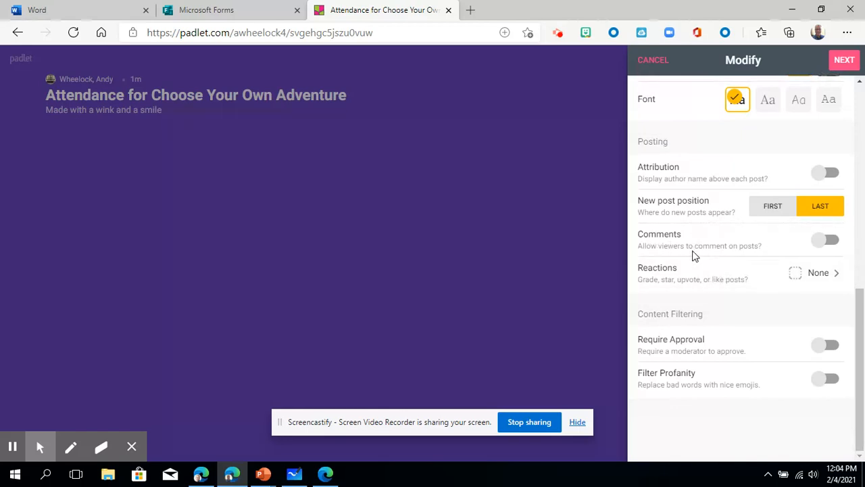
left_click(827, 240)
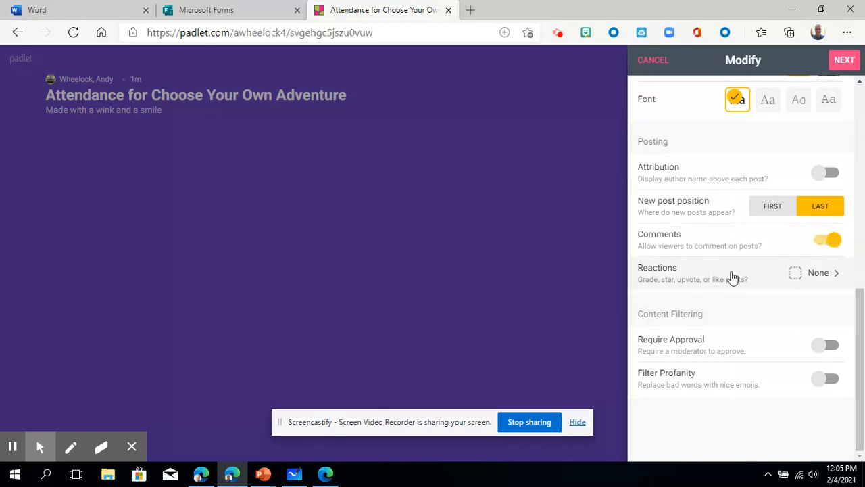
left_click(818, 273)
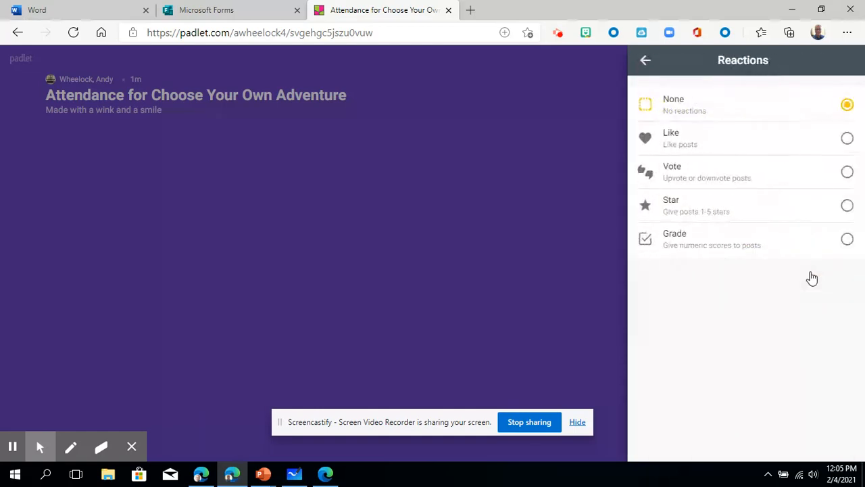
mouse_move(817, 179)
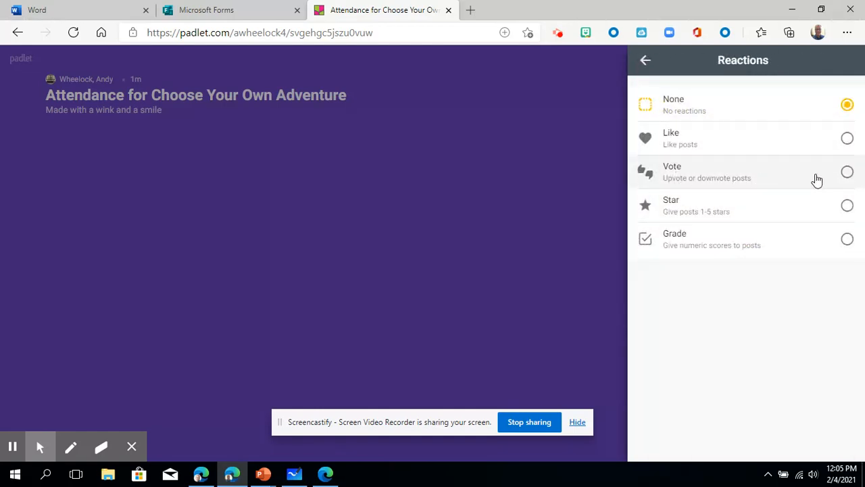
left_click(846, 172)
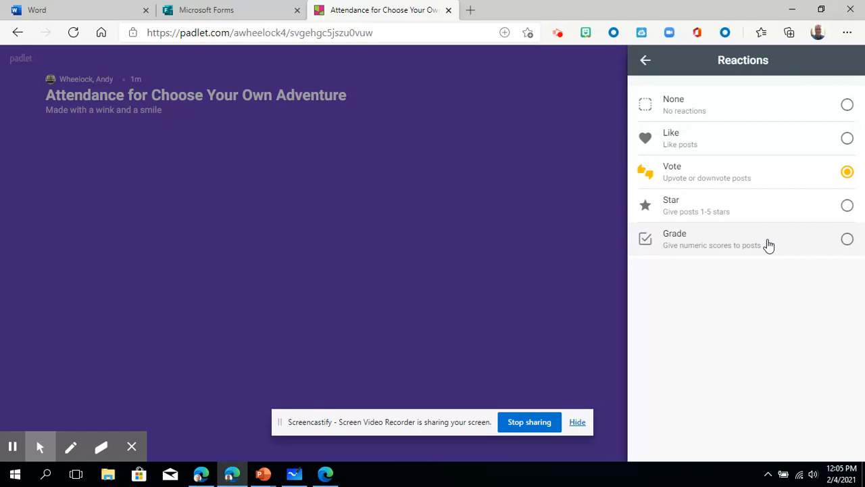
left_click(645, 59)
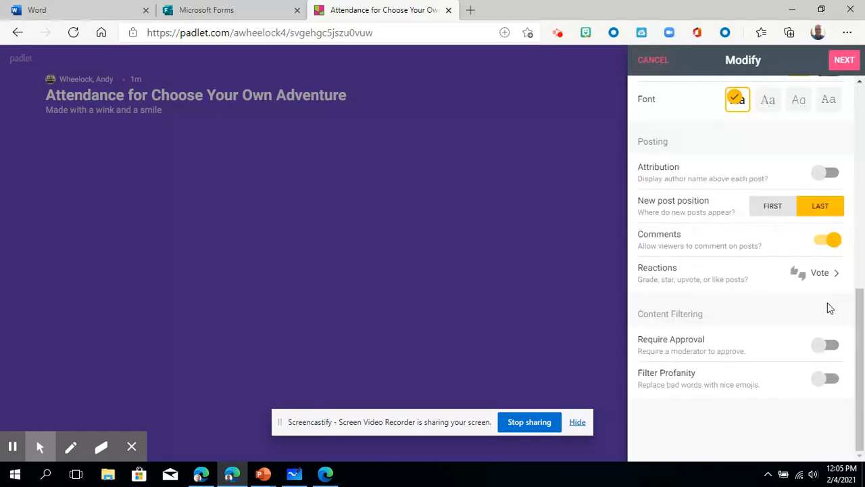
mouse_move(672, 332)
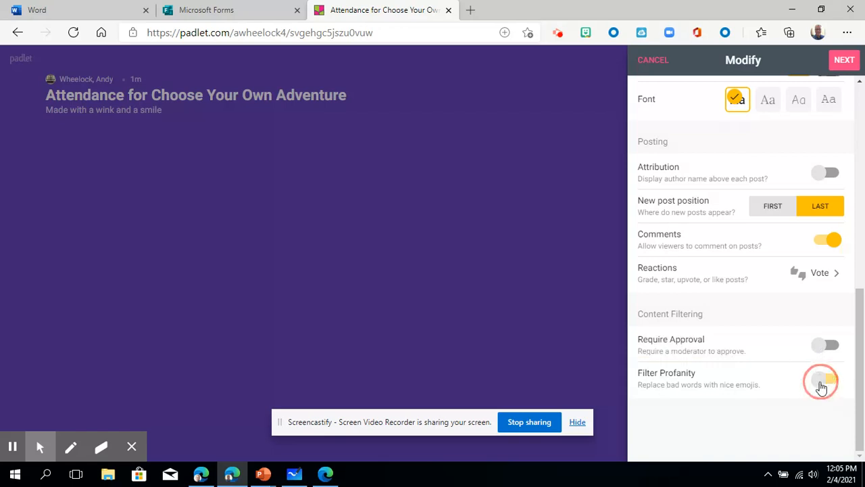
left_click(825, 379)
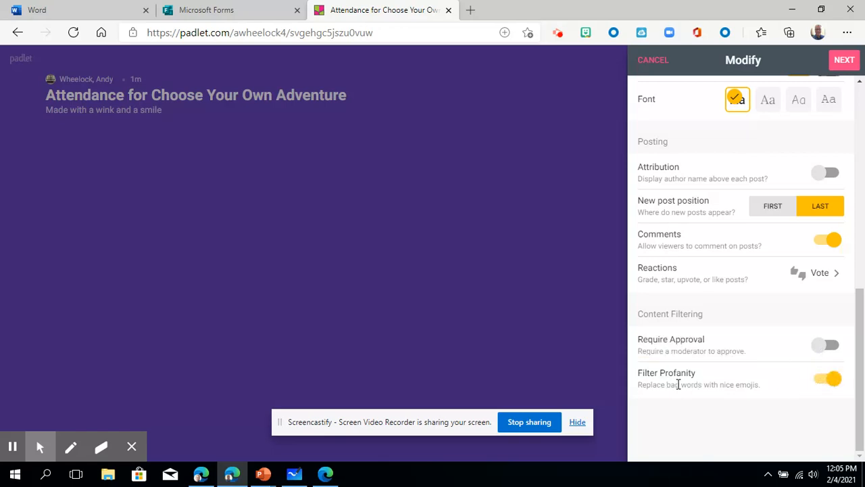
mouse_move(683, 292)
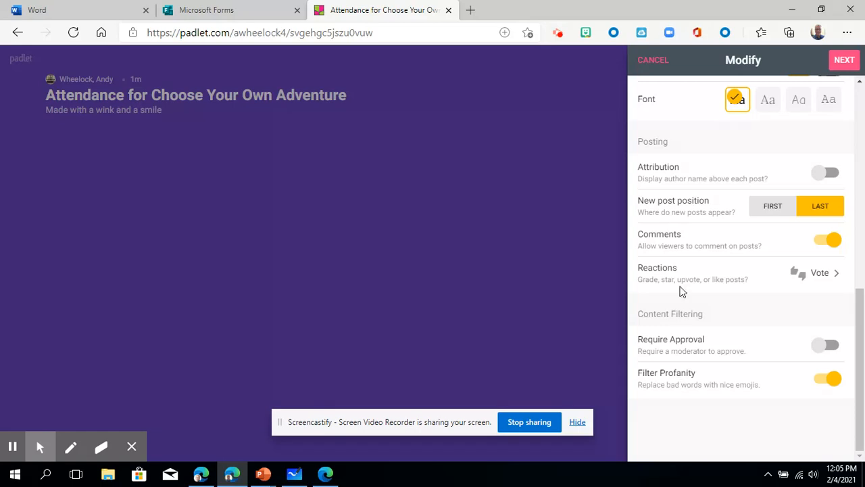
- Correct the address to 'PVteachers', finish setup, and select the padlet's URL in the address bar
left_click(844, 59)
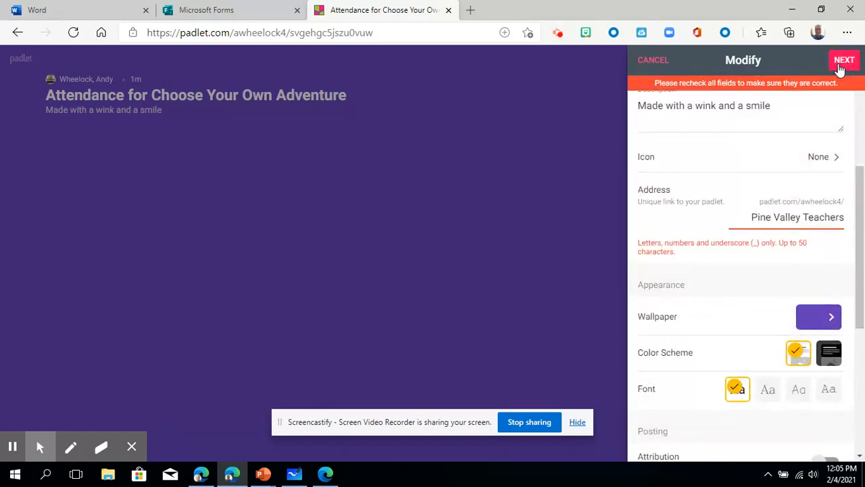
mouse_move(835, 259)
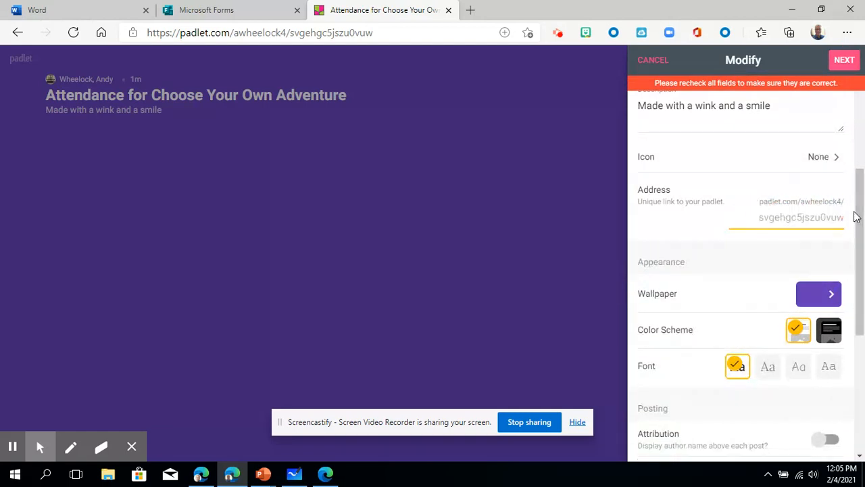
type("PVteache")
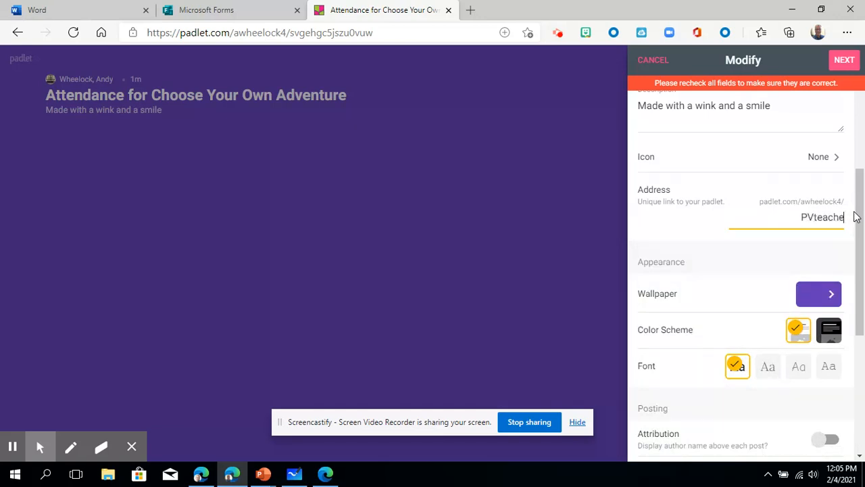
type("rs")
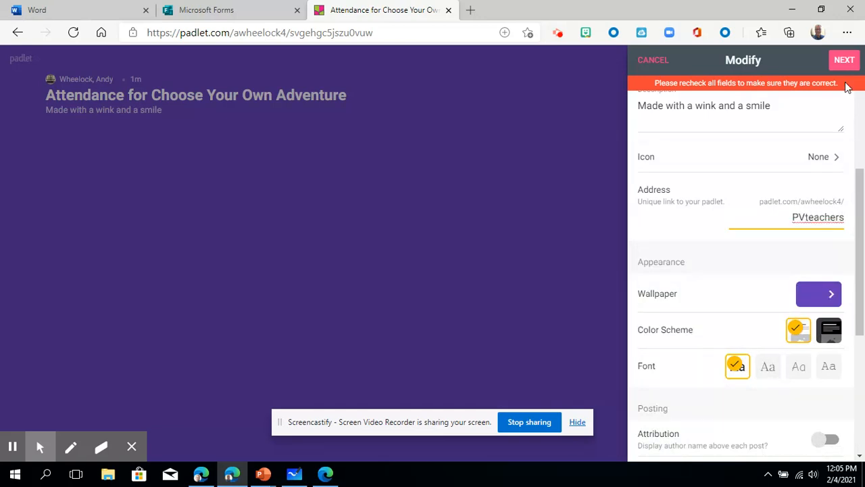
left_click(843, 60)
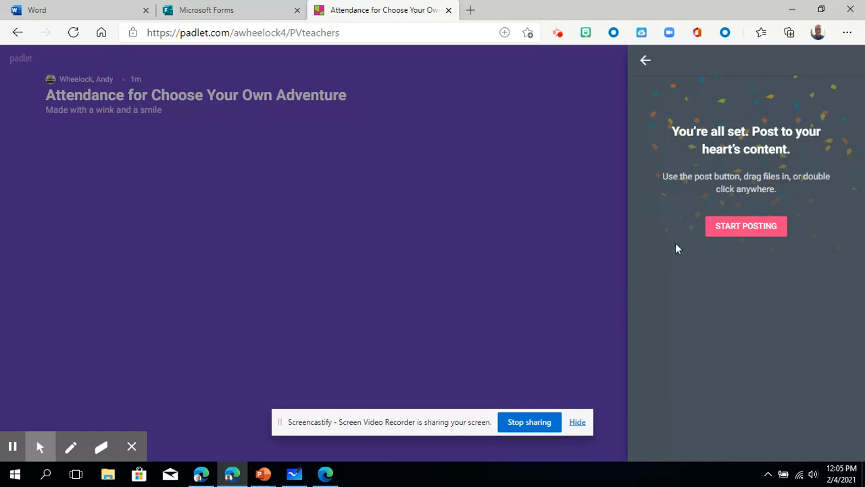
left_click(244, 32)
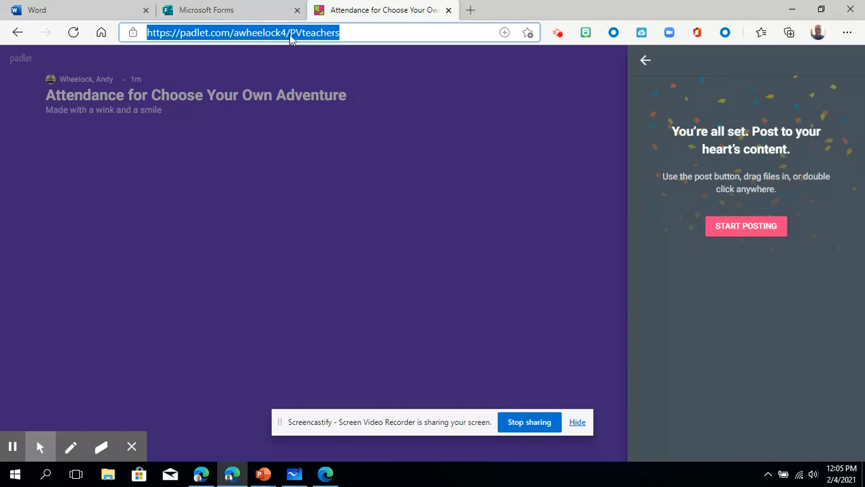
mouse_move(719, 200)
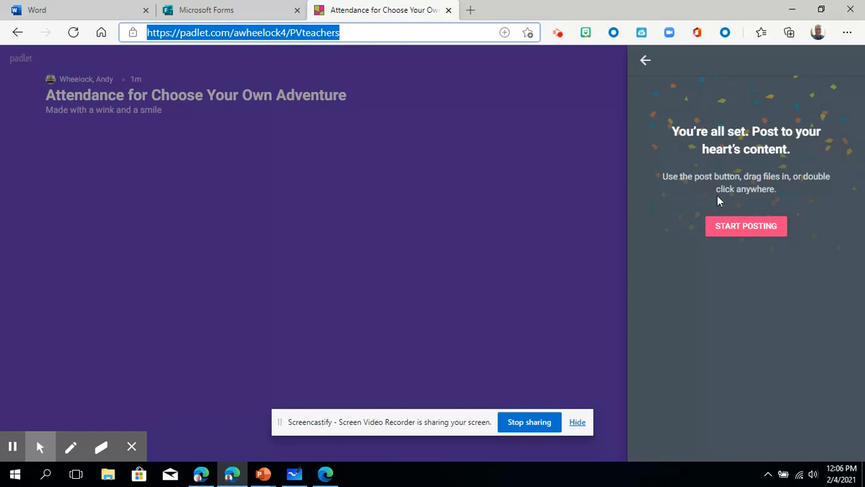
- Dismiss the setup confirmation and name the first column 'Elementary Teachers'
left_click(747, 226)
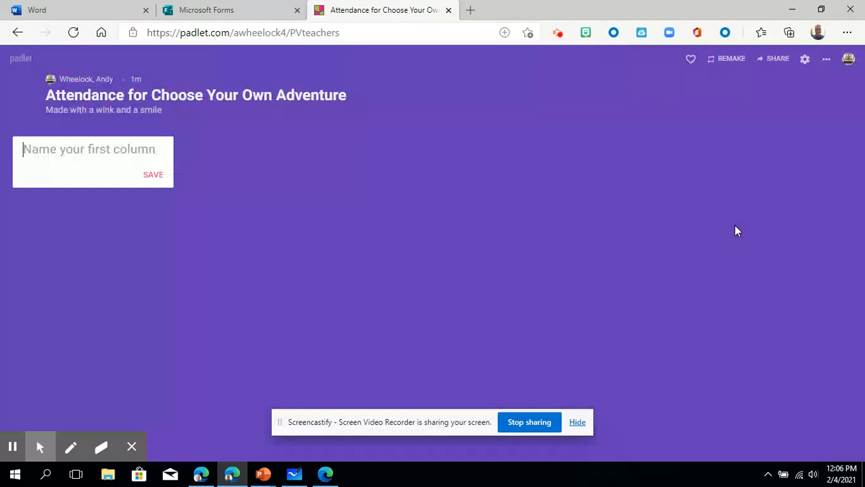
mouse_move(730, 228)
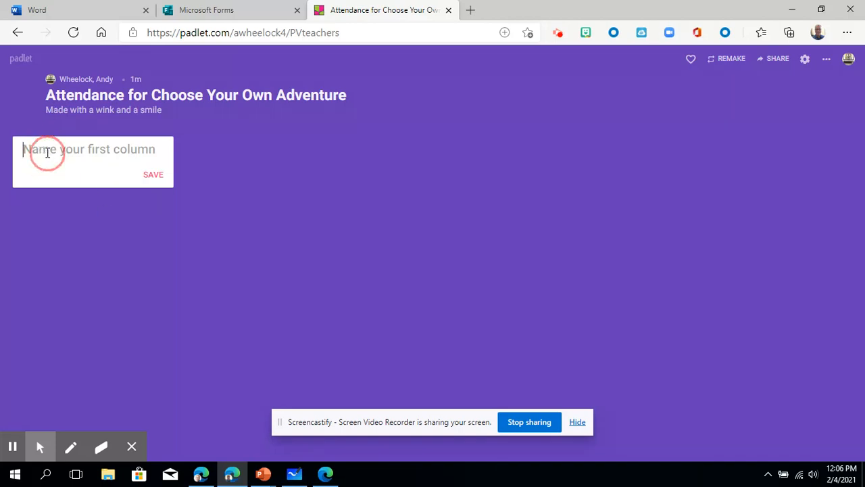
type("Elementary Tea")
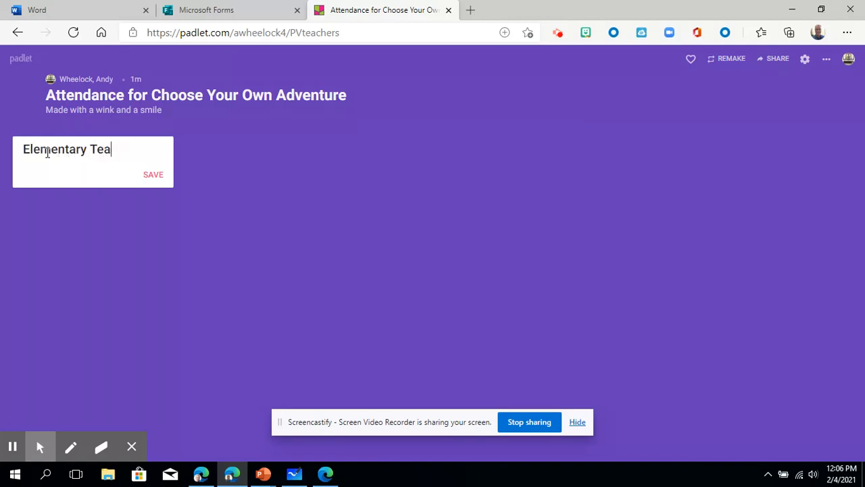
left_click(153, 175)
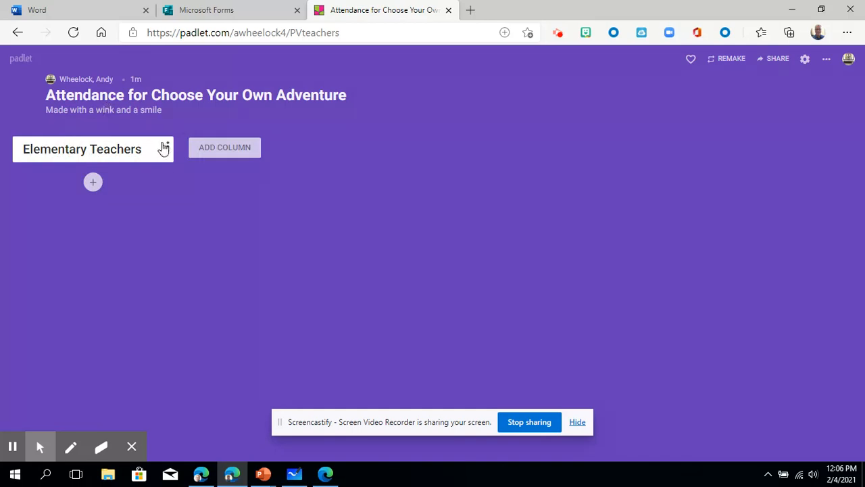
mouse_move(224, 148)
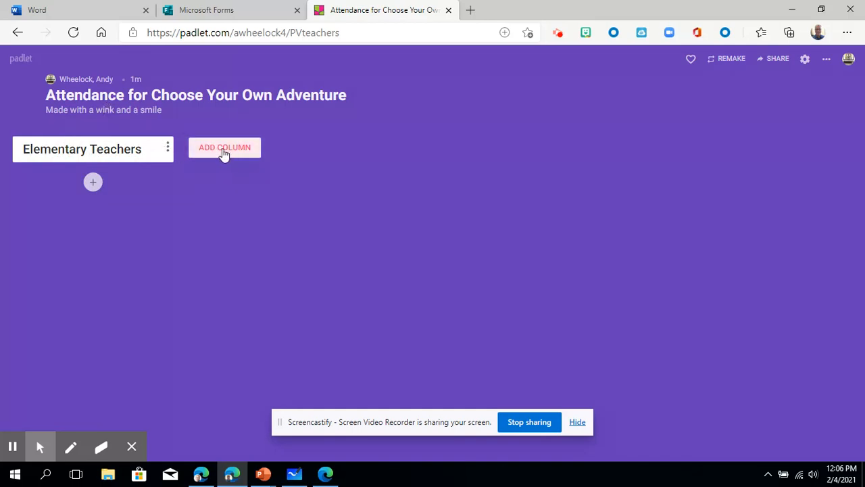
- Add a second column named 'High School Teachers'
left_click(225, 147)
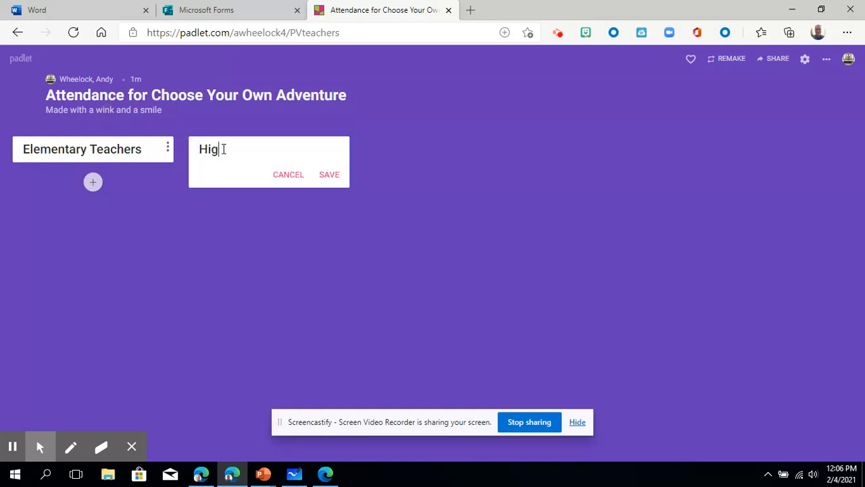
type("h School")
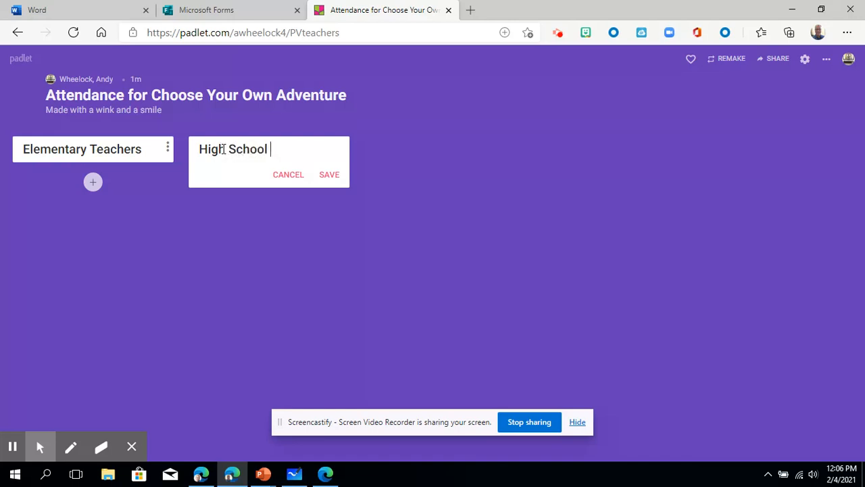
type("Teachers")
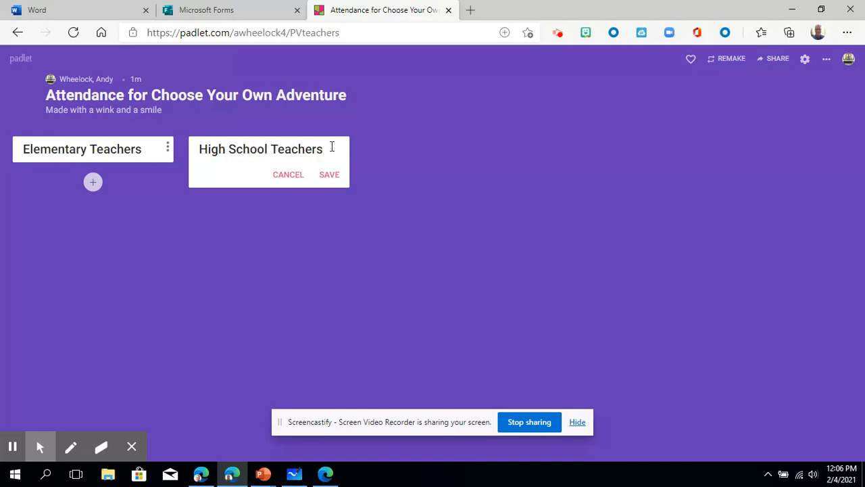
left_click(330, 175)
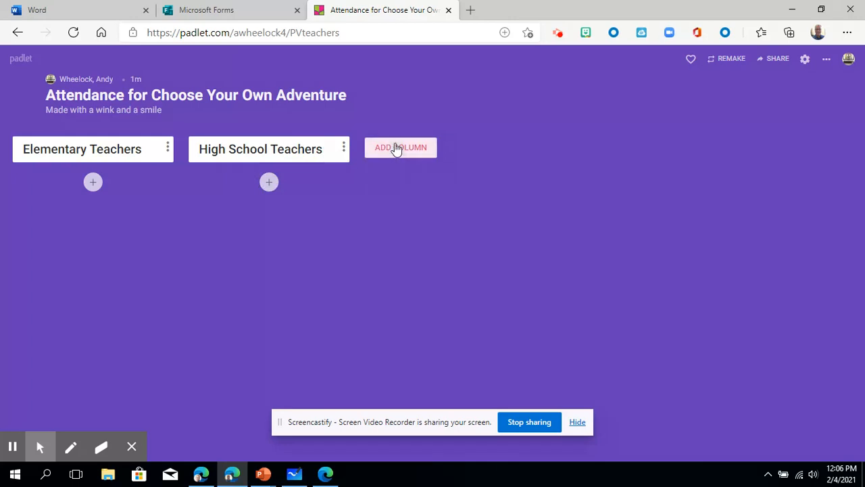
mouse_move(370, 243)
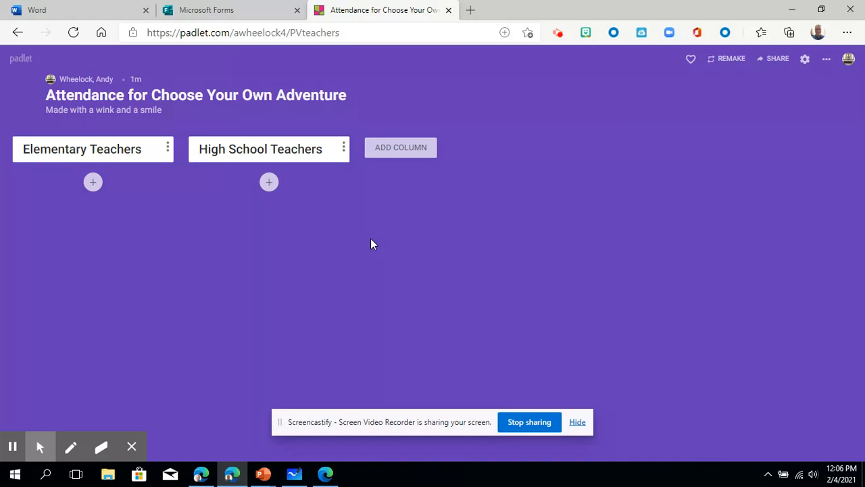
mouse_move(154, 189)
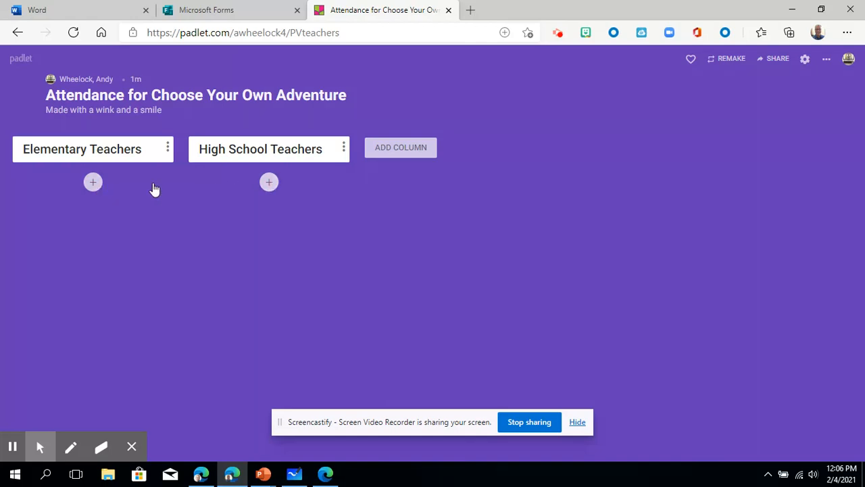
- Start a post under Elementary Teachers titled 'Andy Wheelock' reading 'I teach teachers'
left_click(92, 181)
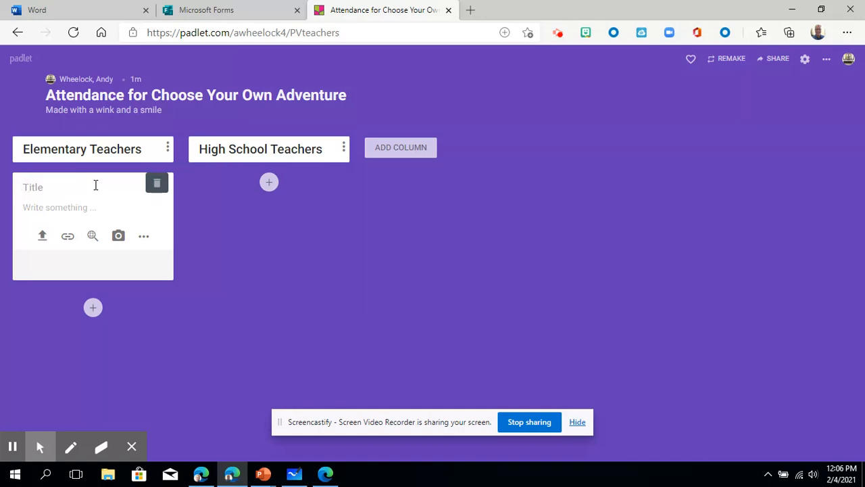
type("Andy Wh")
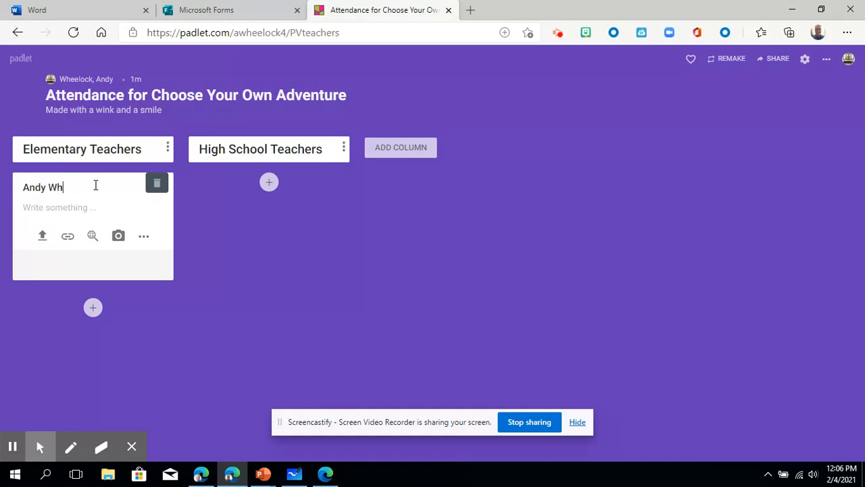
type("eelock")
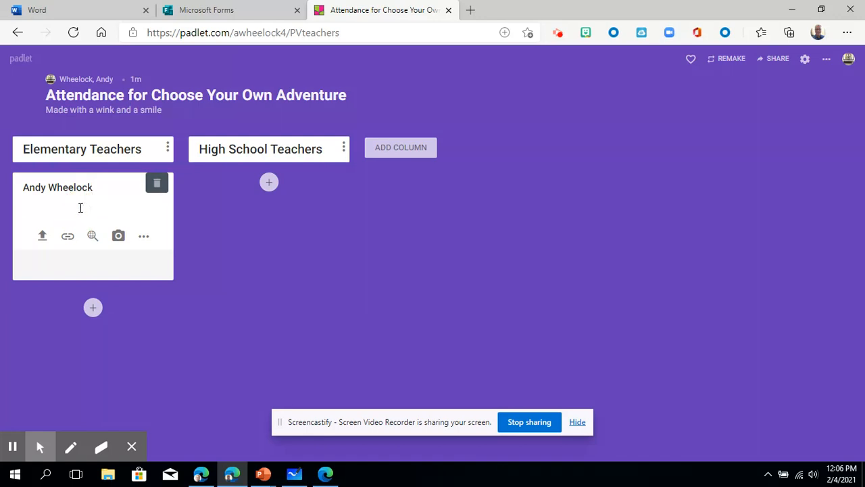
type("I teach teac")
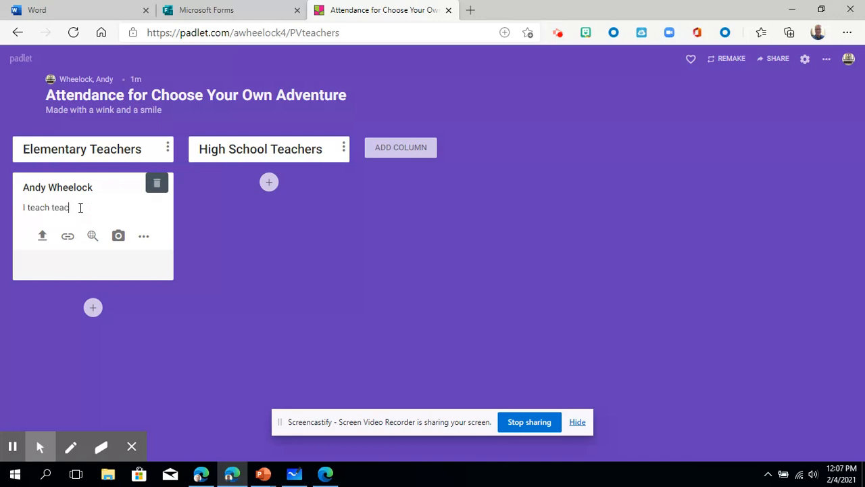
type("hers")
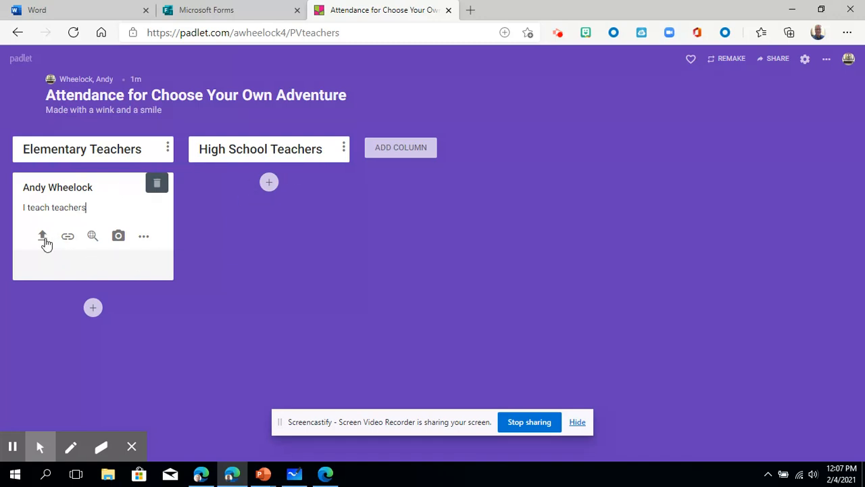
mouse_move(119, 235)
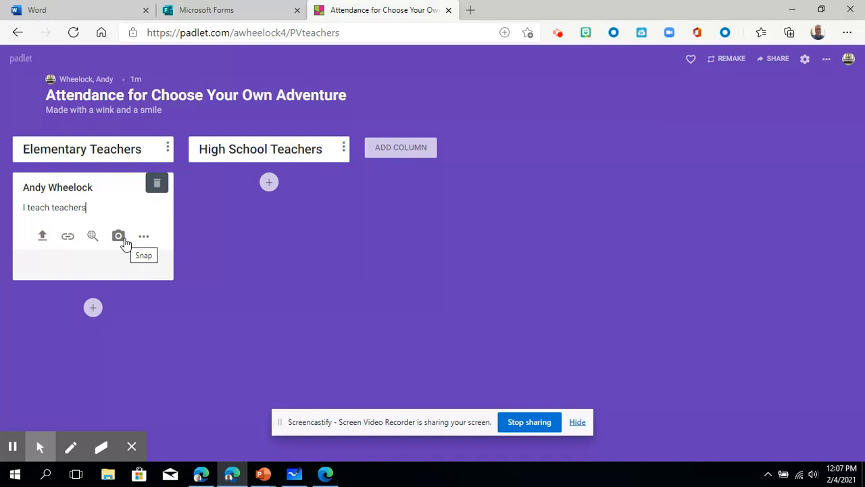
mouse_move(143, 236)
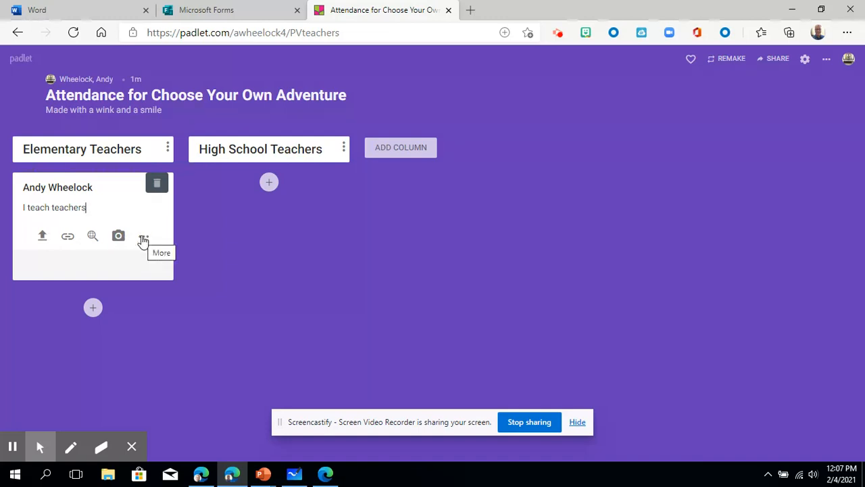
mouse_move(42, 235)
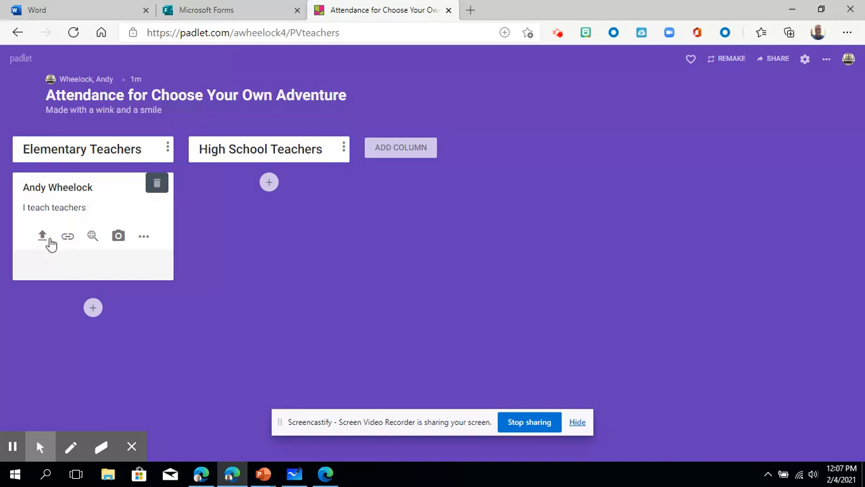
mouse_move(67, 235)
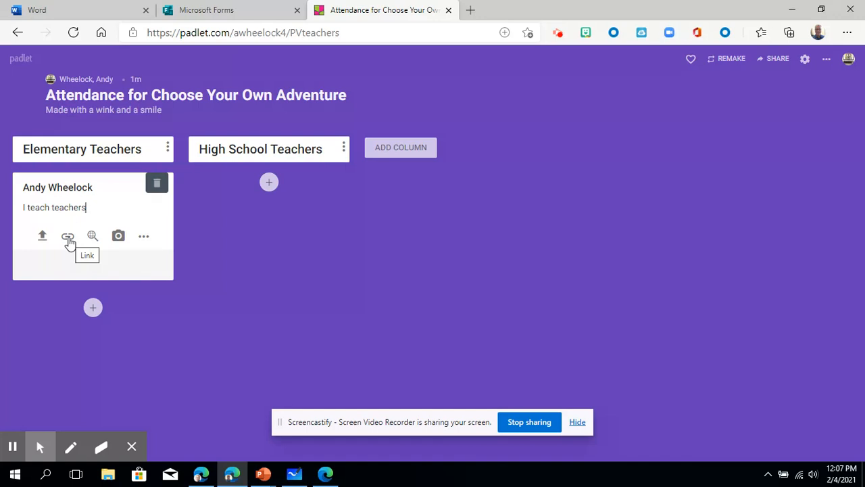
mouse_move(92, 235)
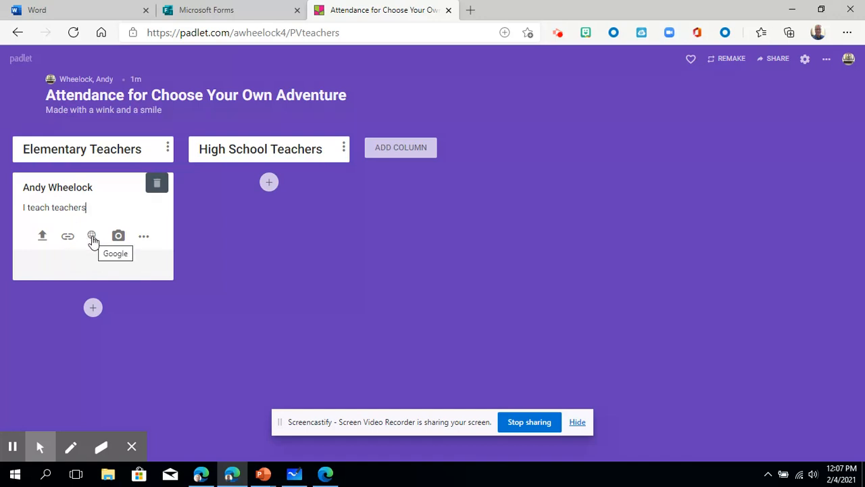
mouse_move(96, 244)
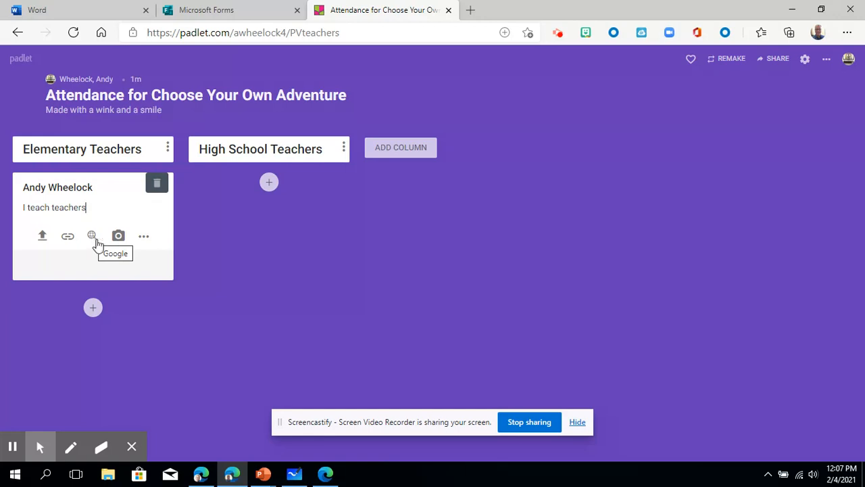
- Allow camera access, take a normal-colour snapshot with the HP HD Webcam and save it into the post
left_click(117, 236)
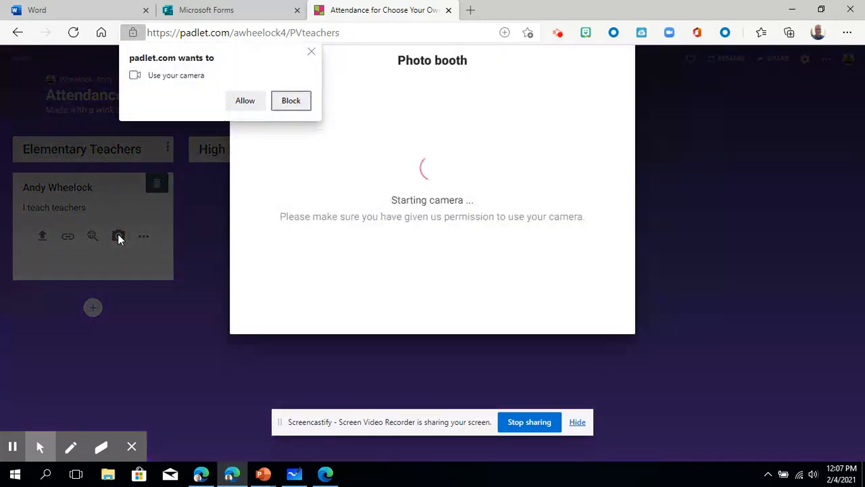
left_click(244, 101)
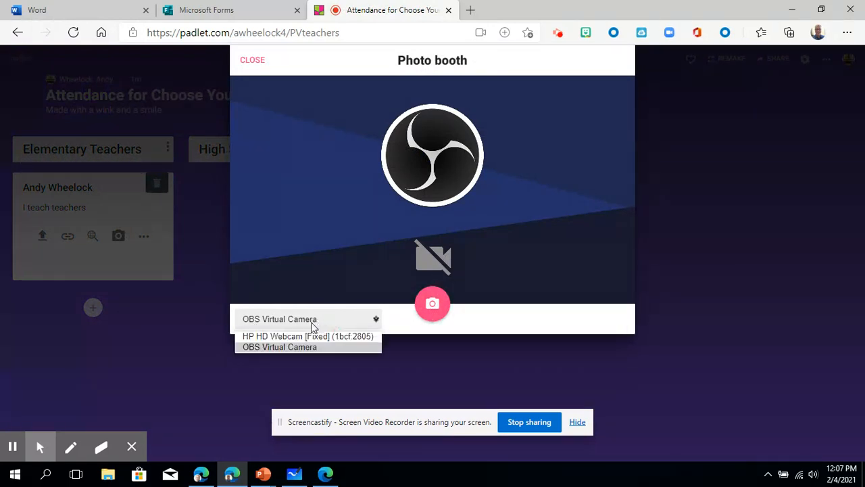
left_click(308, 335)
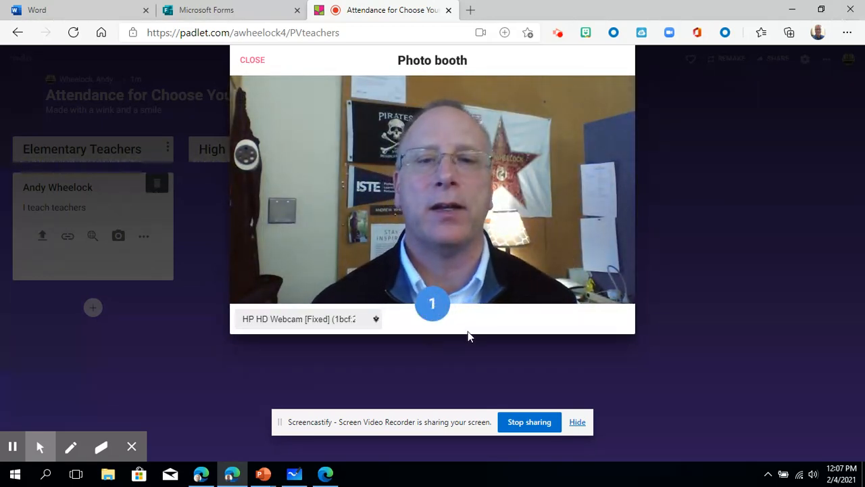
left_click(432, 303)
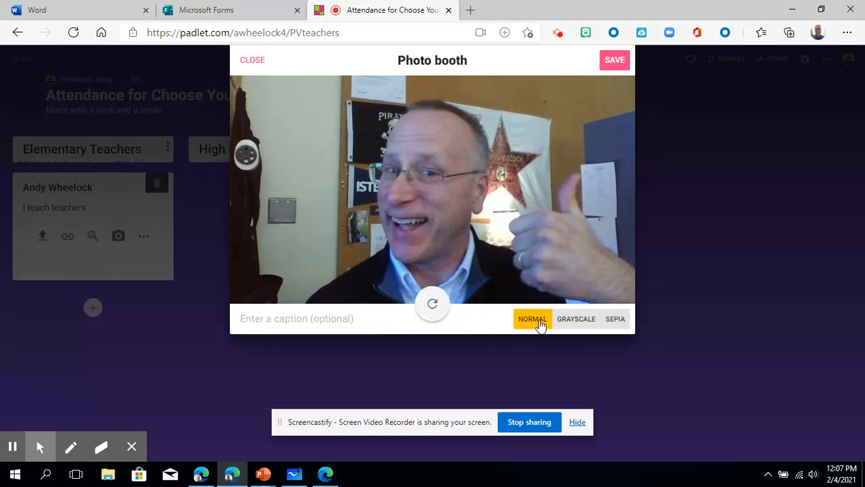
left_click(613, 60)
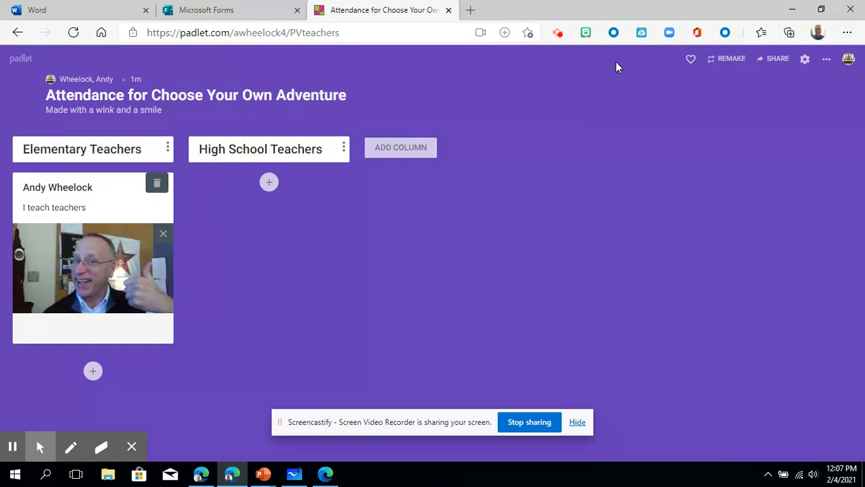
mouse_move(55, 330)
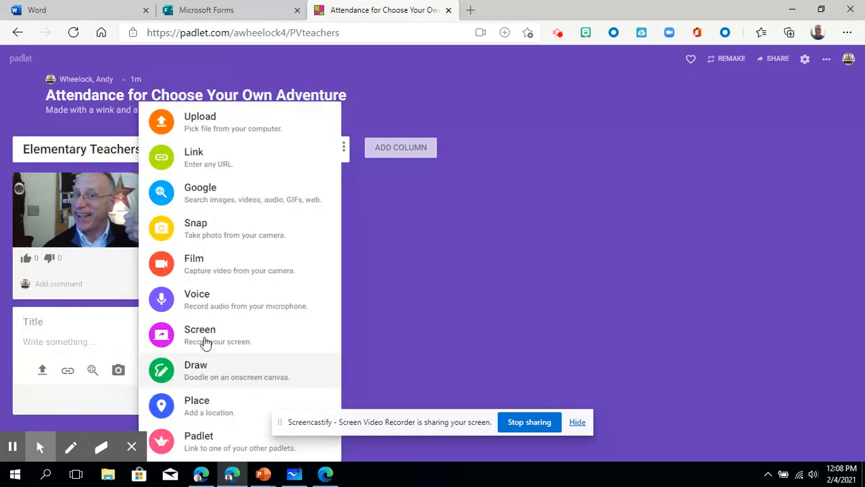
mouse_move(222, 435)
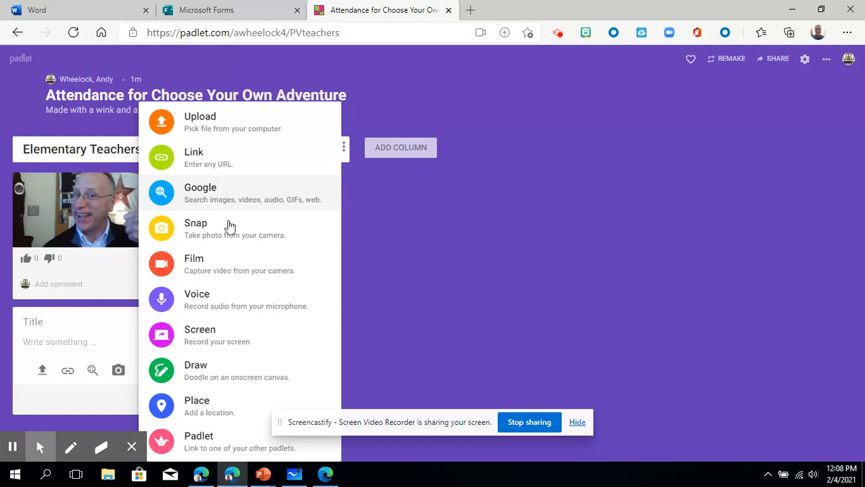
mouse_move(203, 300)
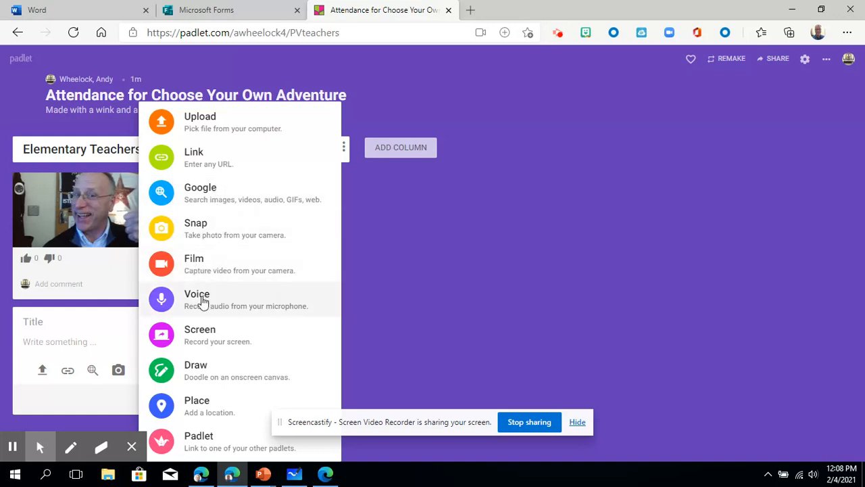
mouse_move(213, 351)
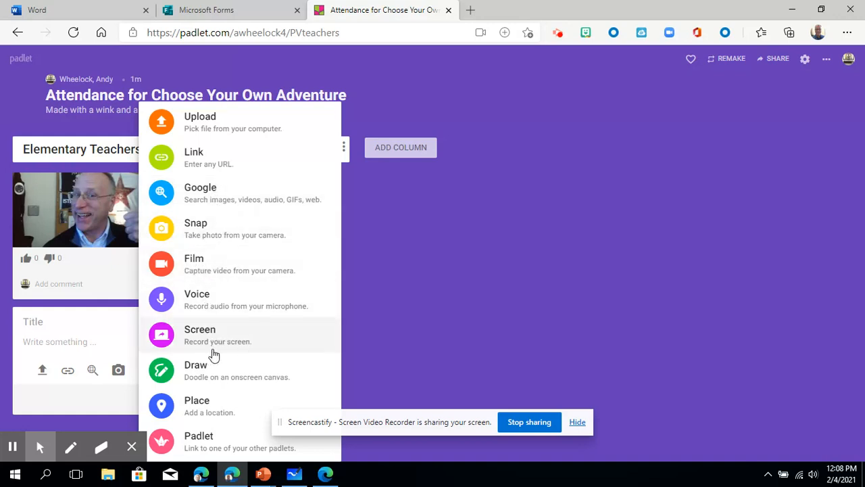
mouse_move(178, 358)
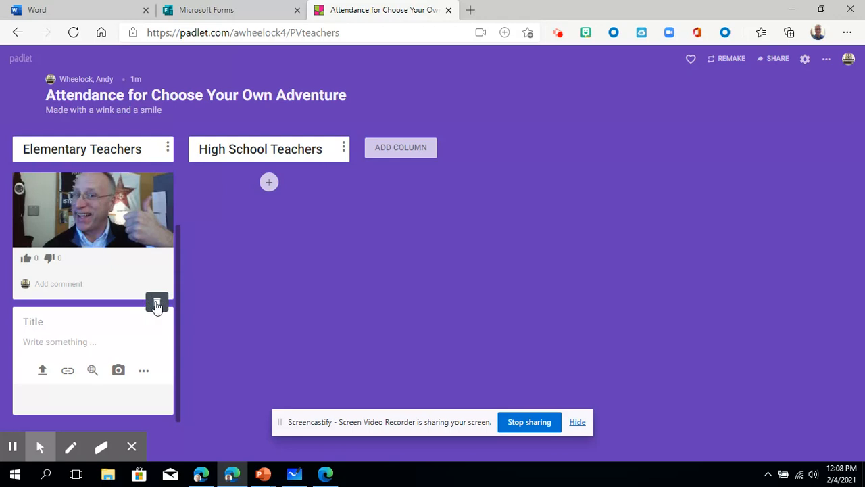
mouse_move(159, 311)
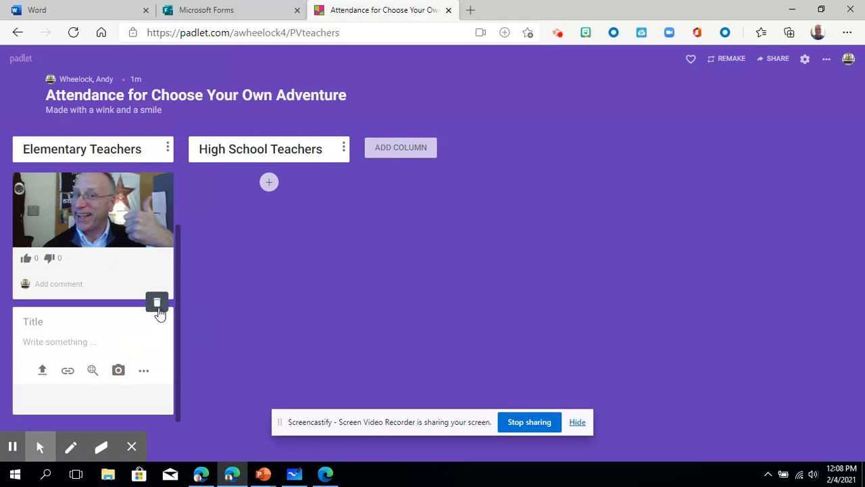
- Discard the extra empty post draft, leaving the photo post published
left_click(157, 303)
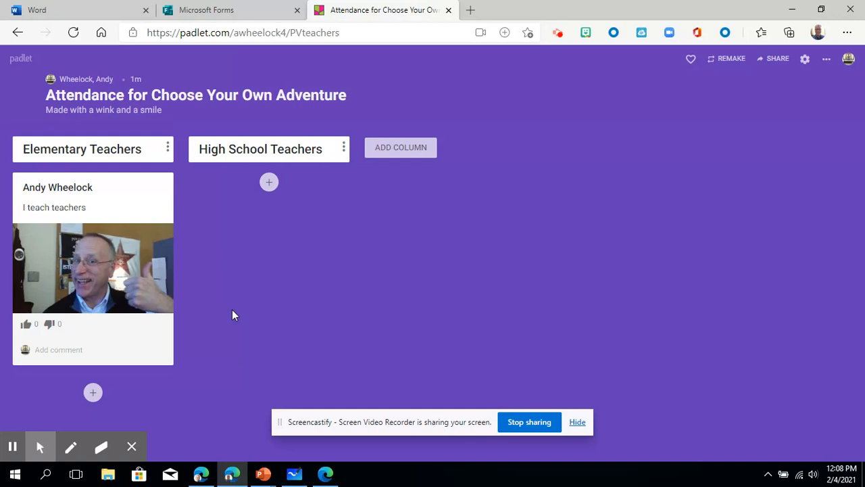
mouse_move(768, 61)
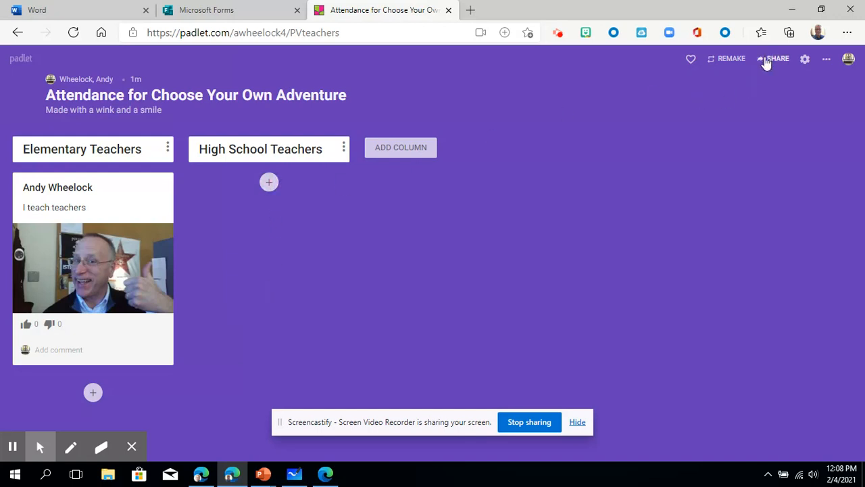
mouse_move(778, 60)
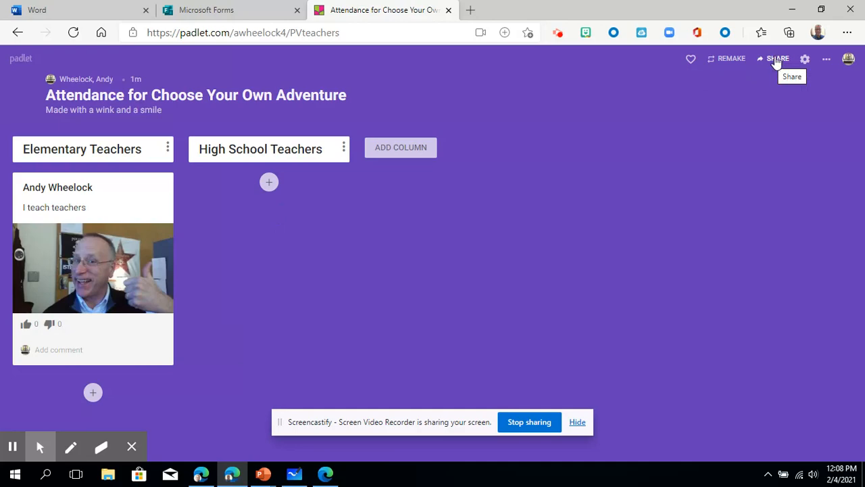
mouse_move(568, 149)
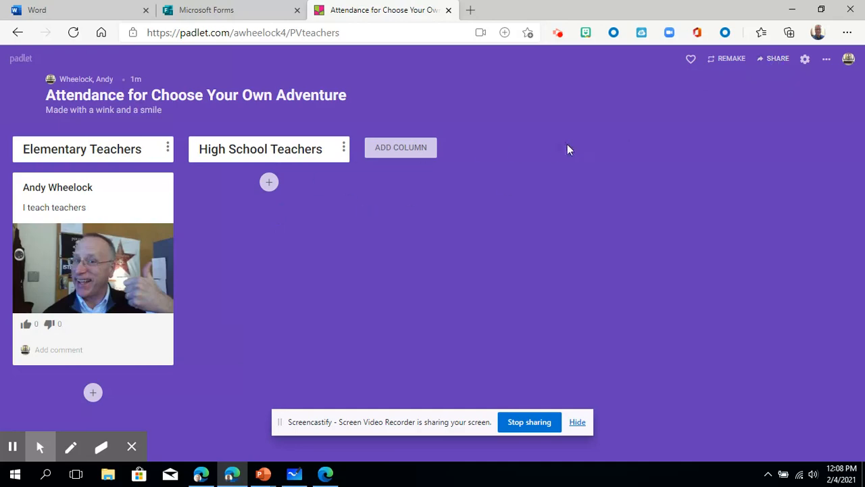
- Copy the padlet's link to the clipboard from the Share panel
left_click(777, 60)
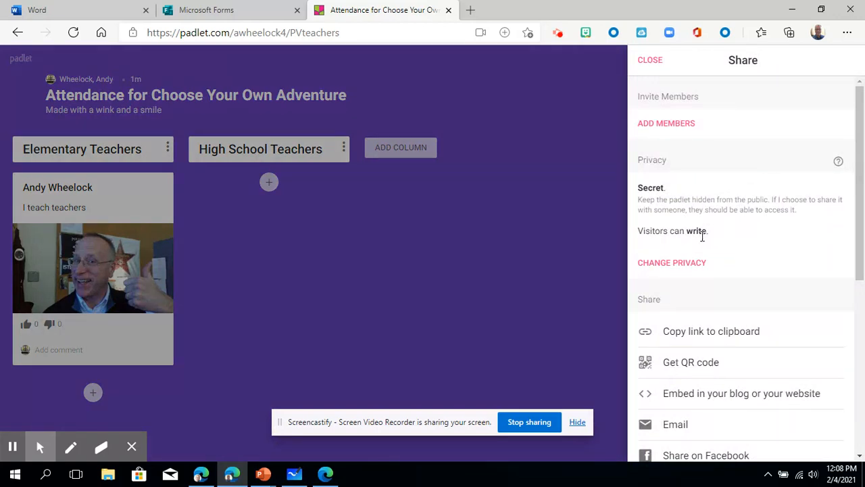
mouse_move(669, 284)
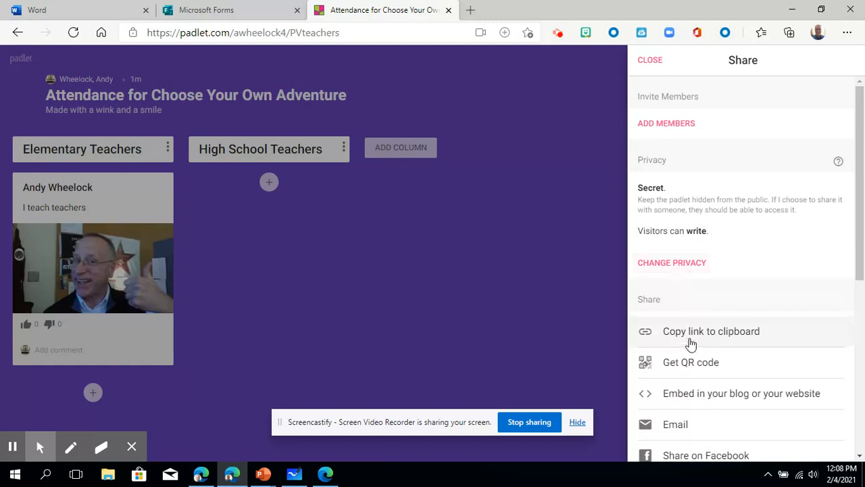
left_click(712, 332)
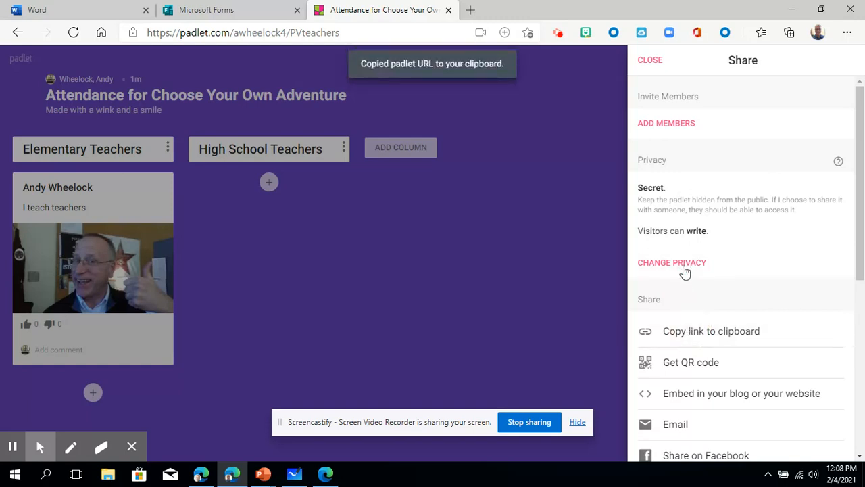
mouse_move(682, 231)
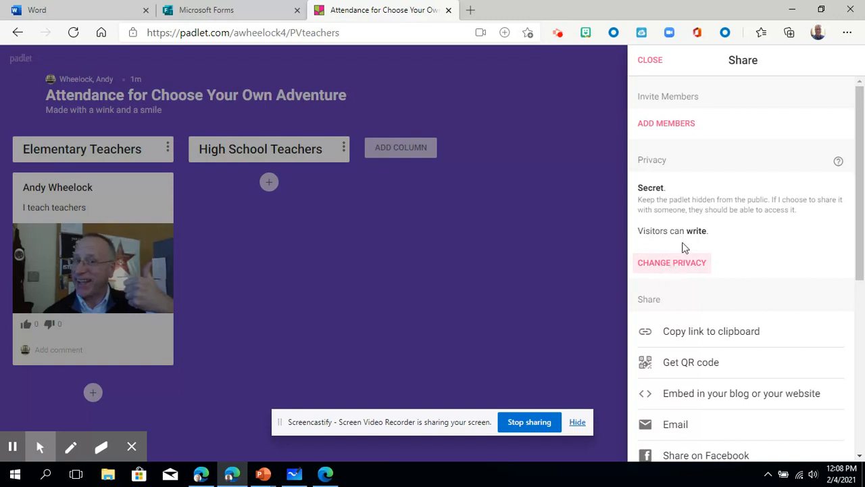
mouse_move(293, 200)
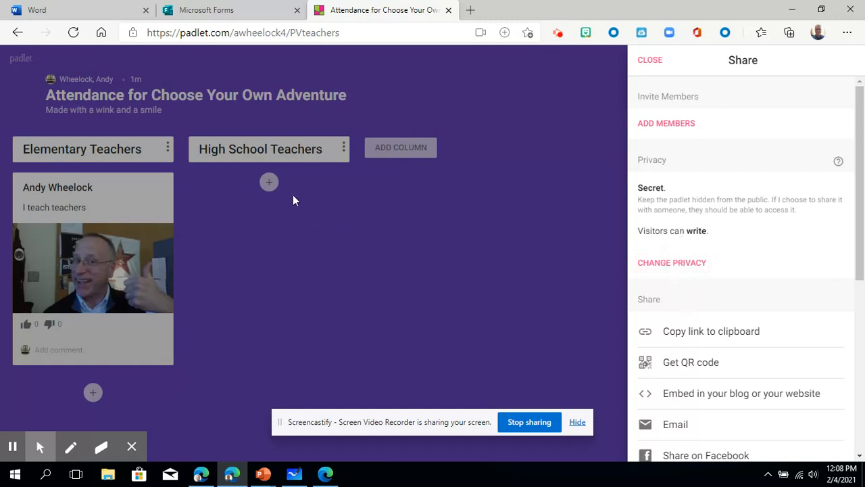
mouse_move(419, 356)
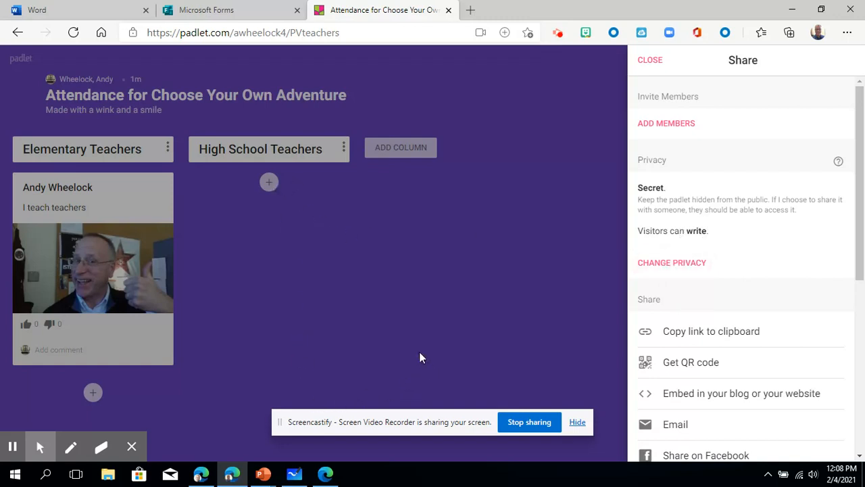
mouse_move(407, 354)
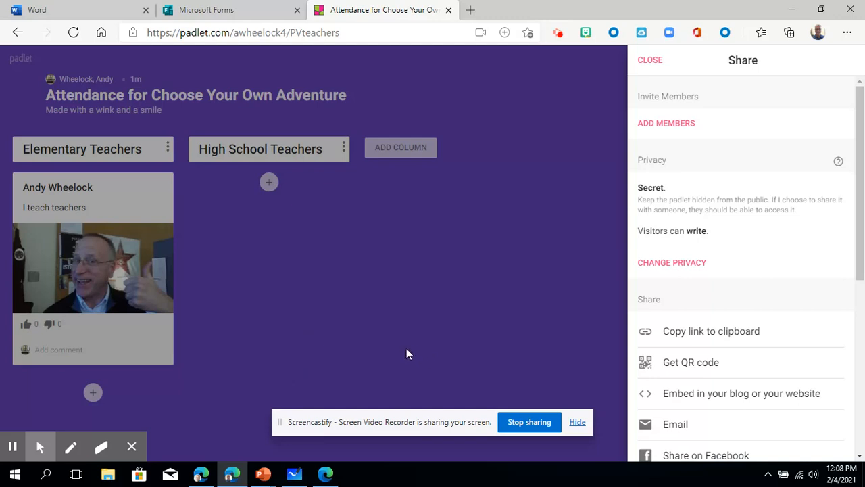
mouse_move(162, 362)
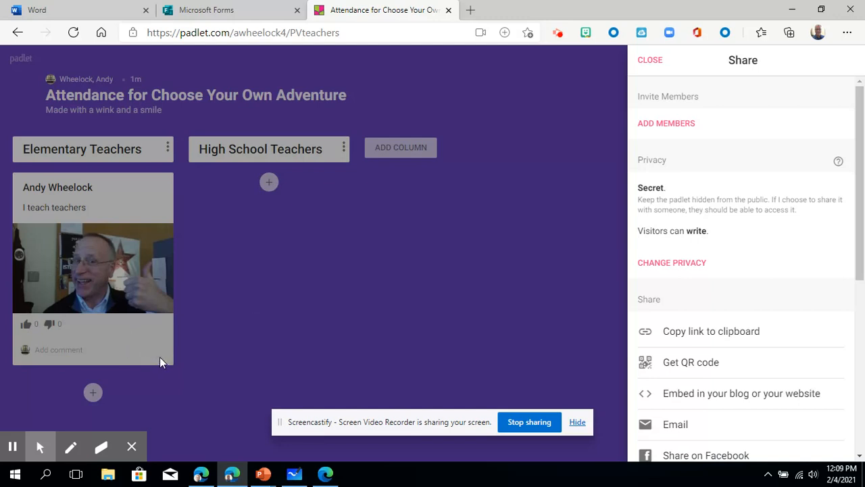